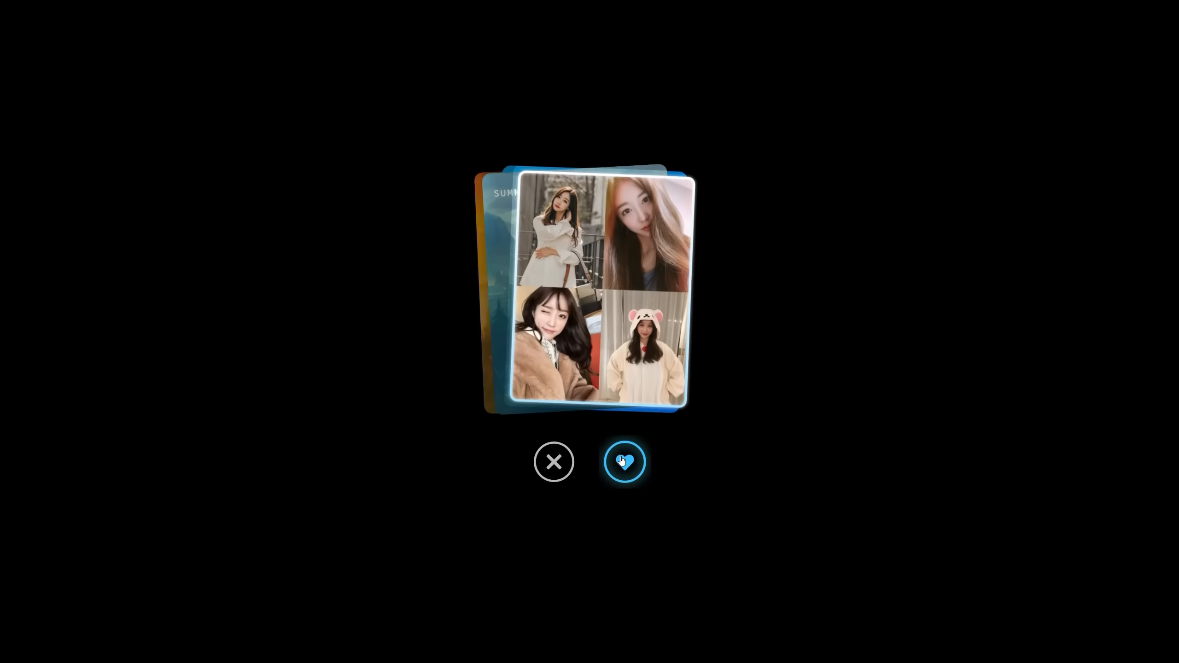
# Step: Use the heart then X buttons to cycle the demo stack between card groups
pyautogui.click(625, 461)
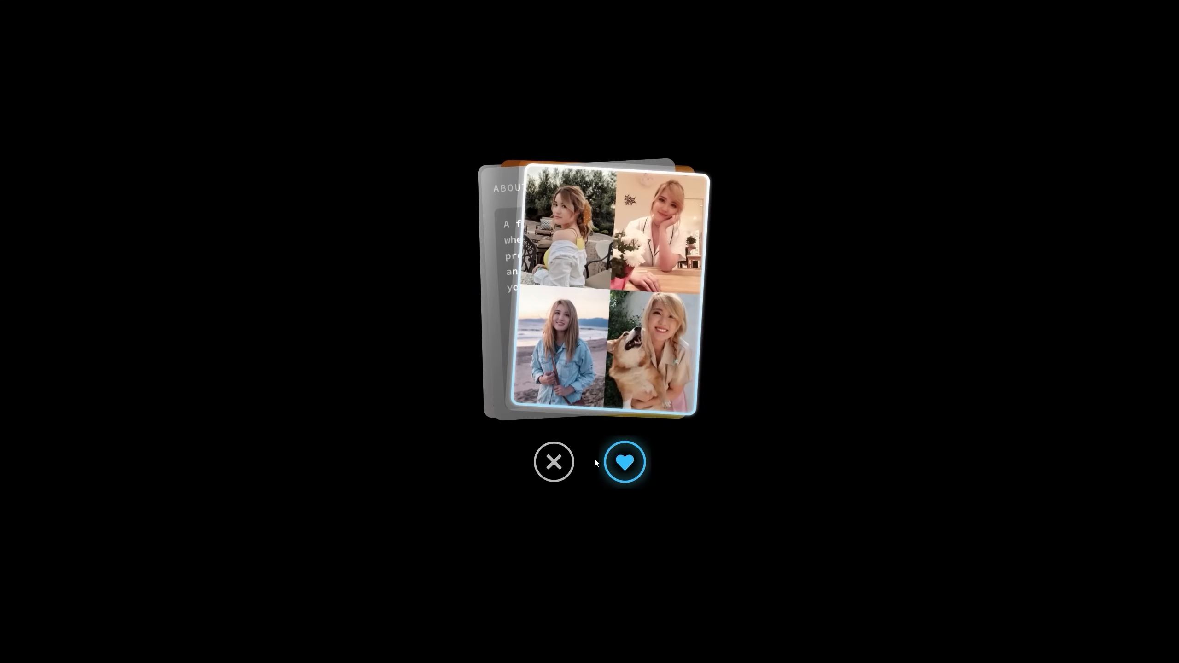
pyautogui.click(555, 462)
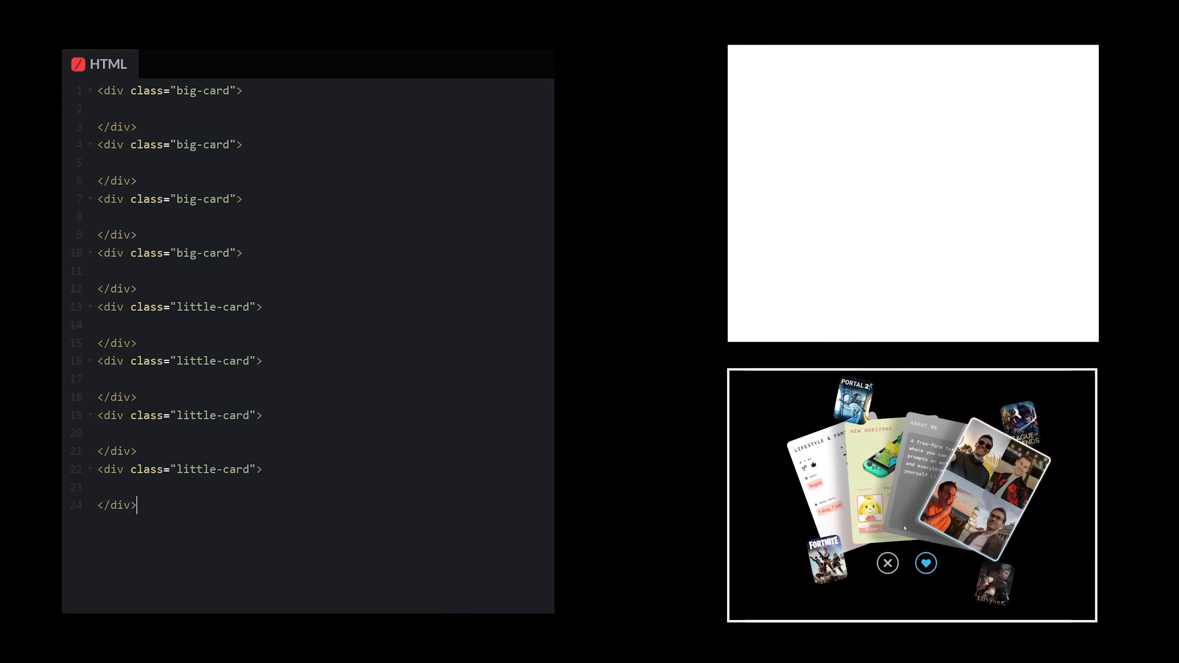
# Step: Add the <div class="card-group"> wrapper, then start an rgba background-color in the stylesheet
pyautogui.write('<div class="card-group">')
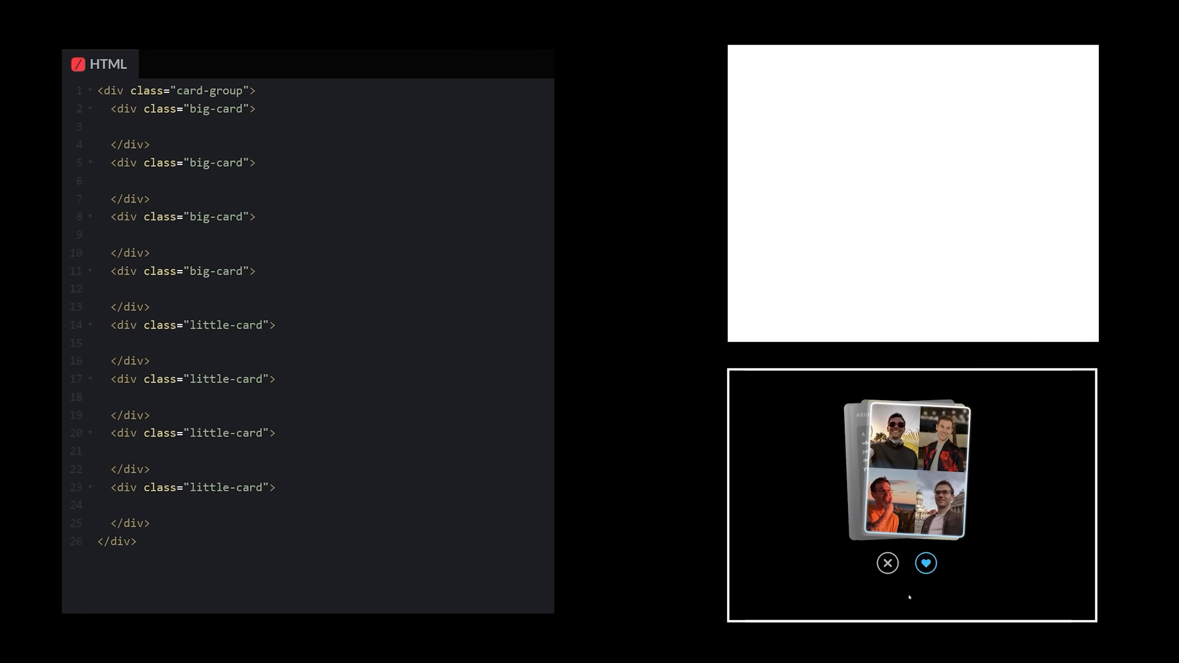
pyautogui.click(100, 95)
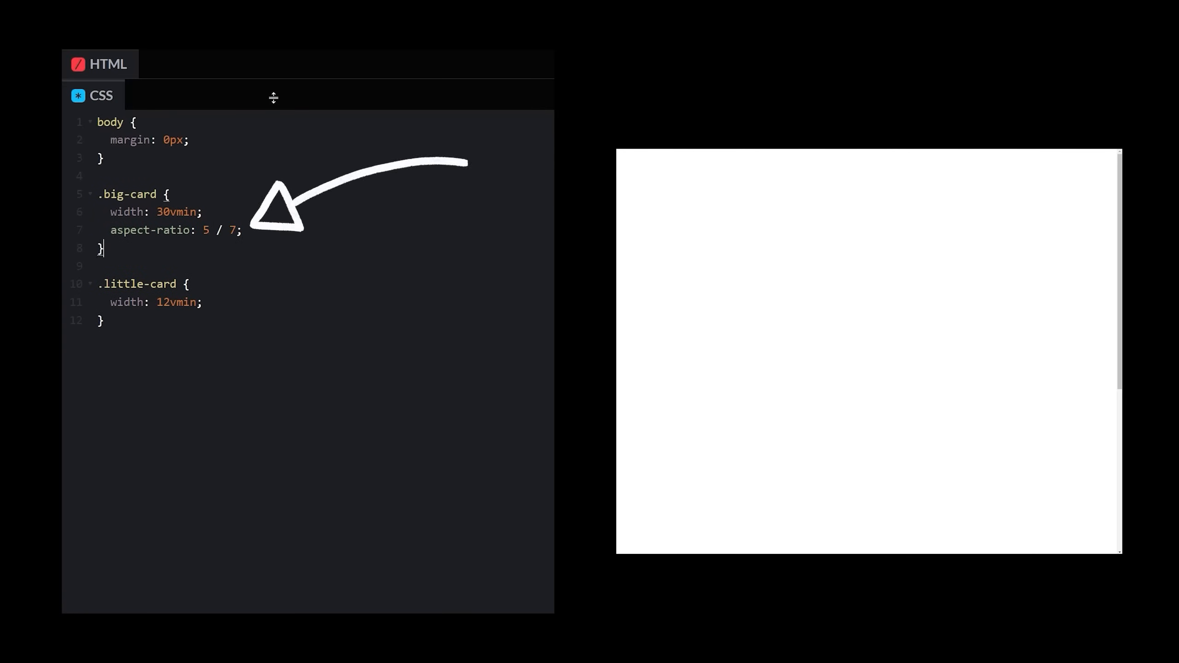
pyautogui.write('background-color: rgba(0, 0')
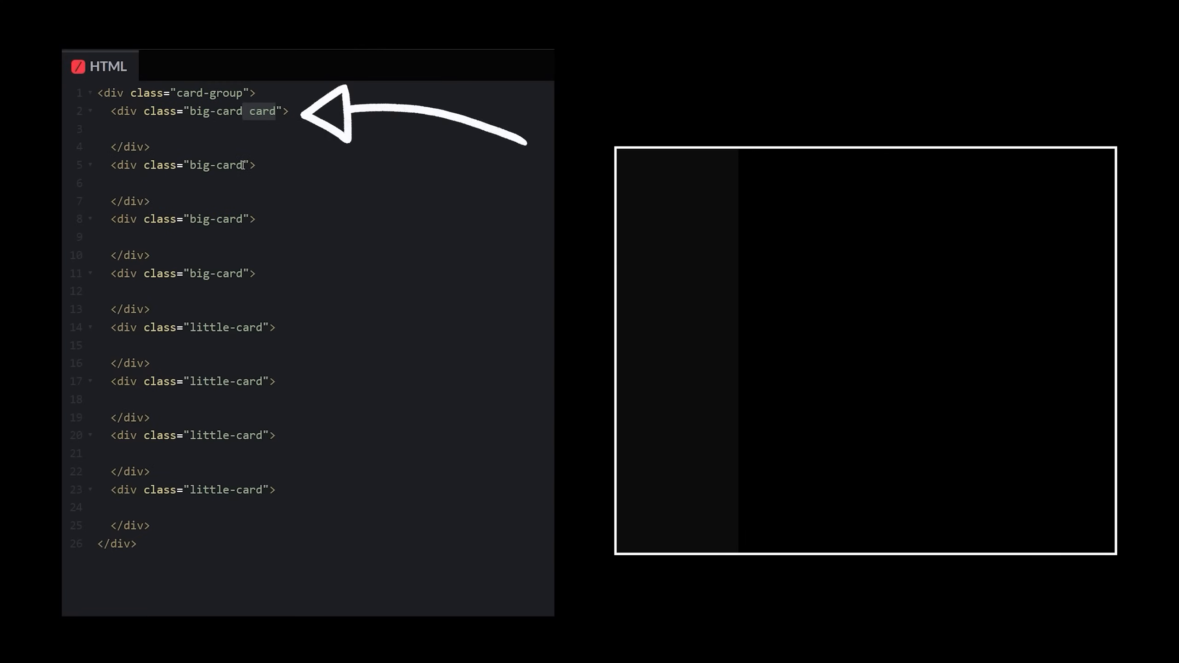
# Step: Add the card class to another big card, then border-radius 1vmin and position: absolute in CSS
pyautogui.click(89, 97)
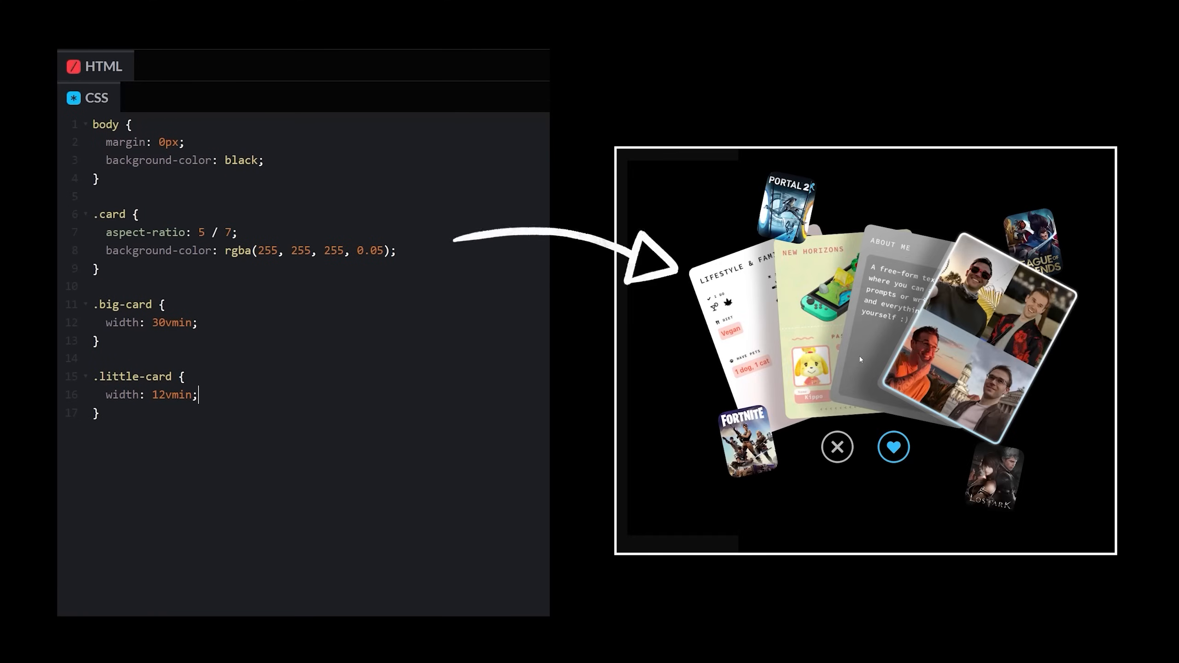
pyautogui.write('border-radius: 1vmin;')
pyautogui.write('border-radius: 2vmin;')
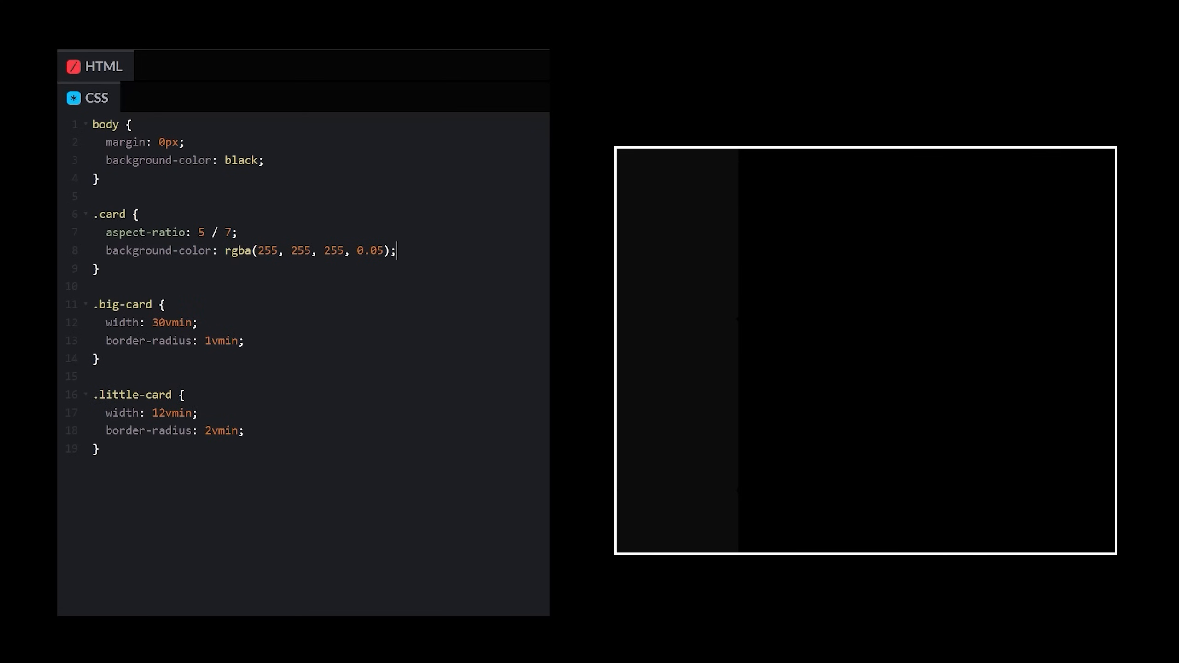
pyautogui.write('position: absolute;')
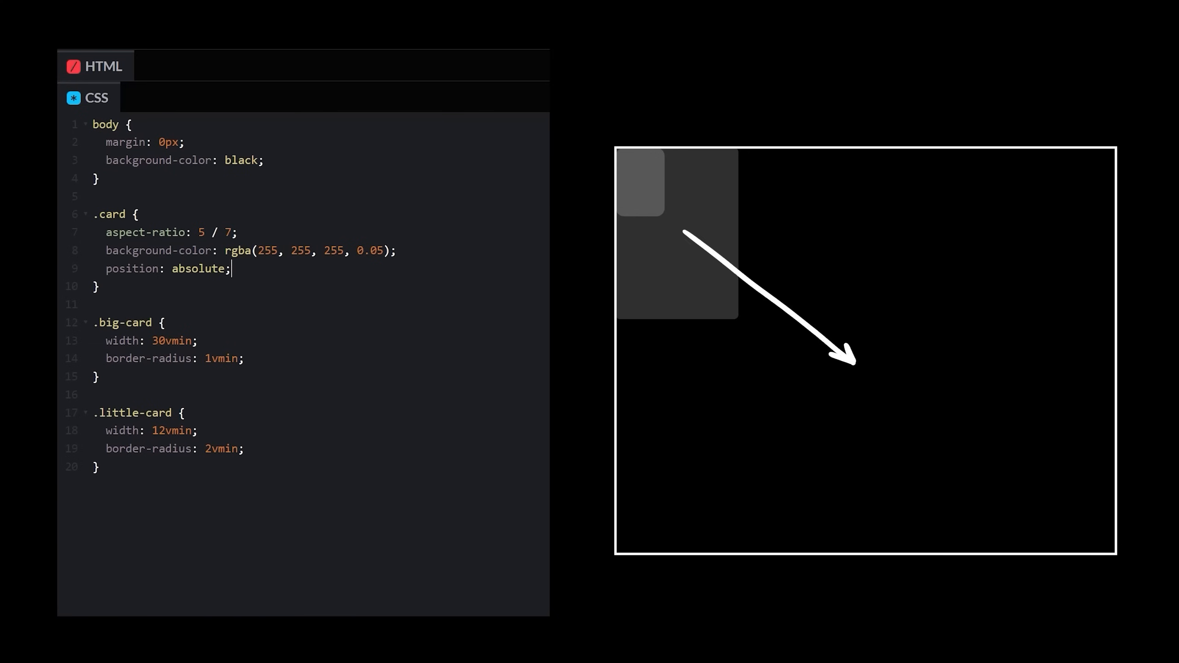
# Step: Give body height 100vh, display grid and place-items center
pyautogui.press('Enter')
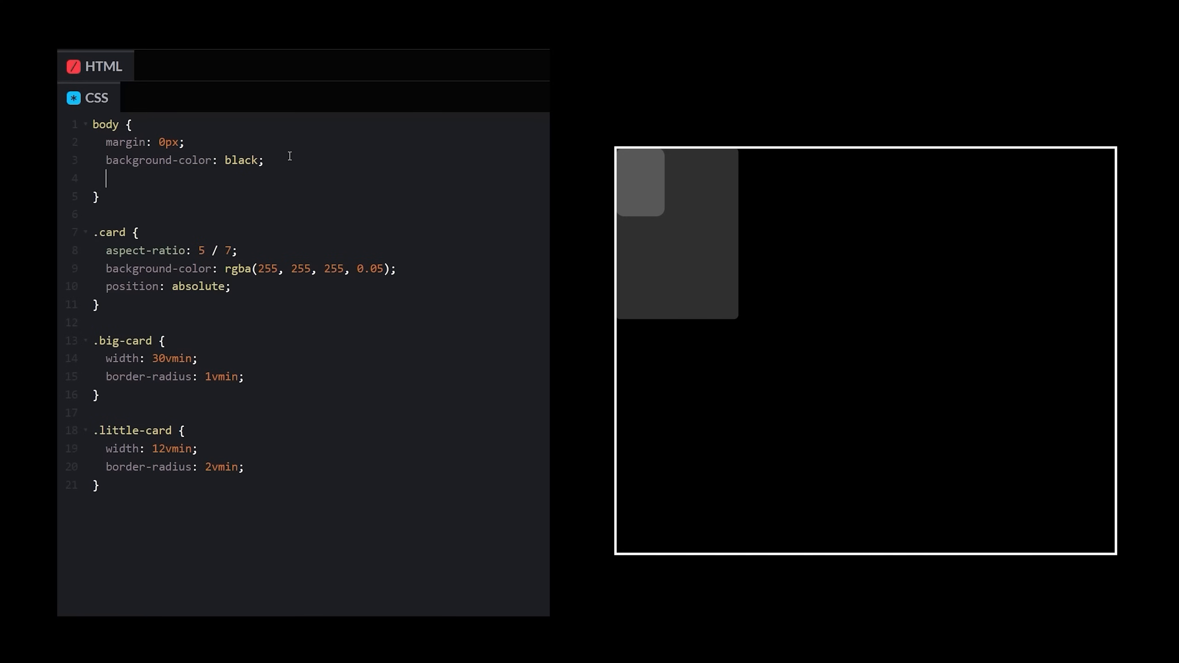
pyautogui.write('height: 100vh;')
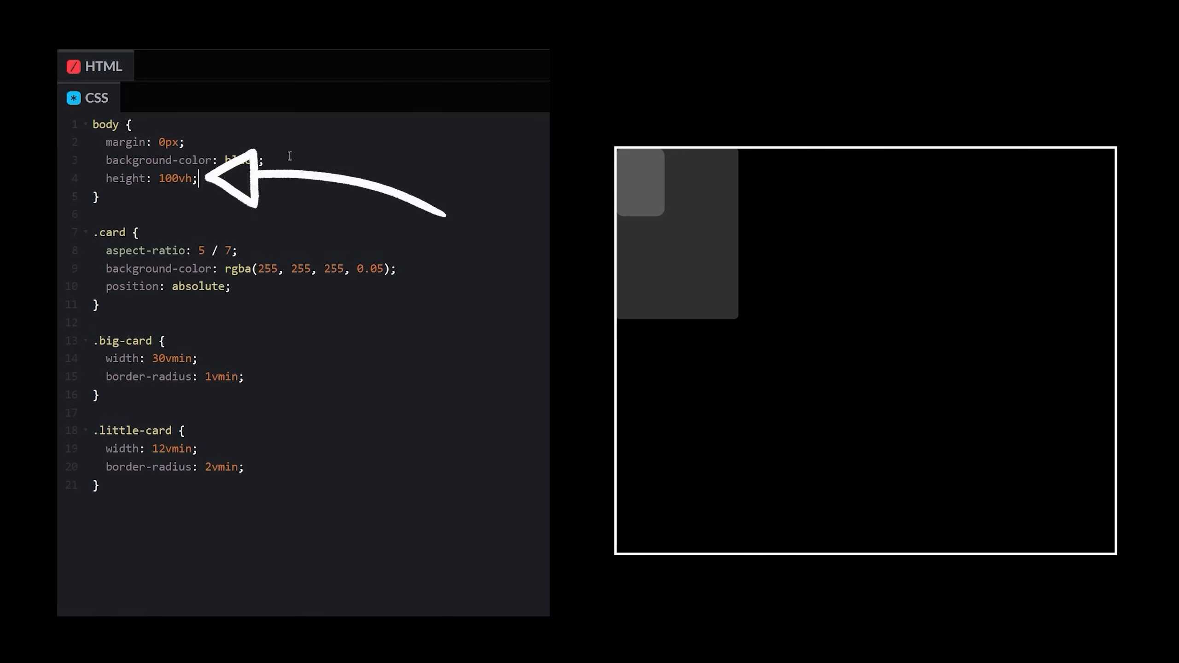
pyautogui.write('display: grid;')
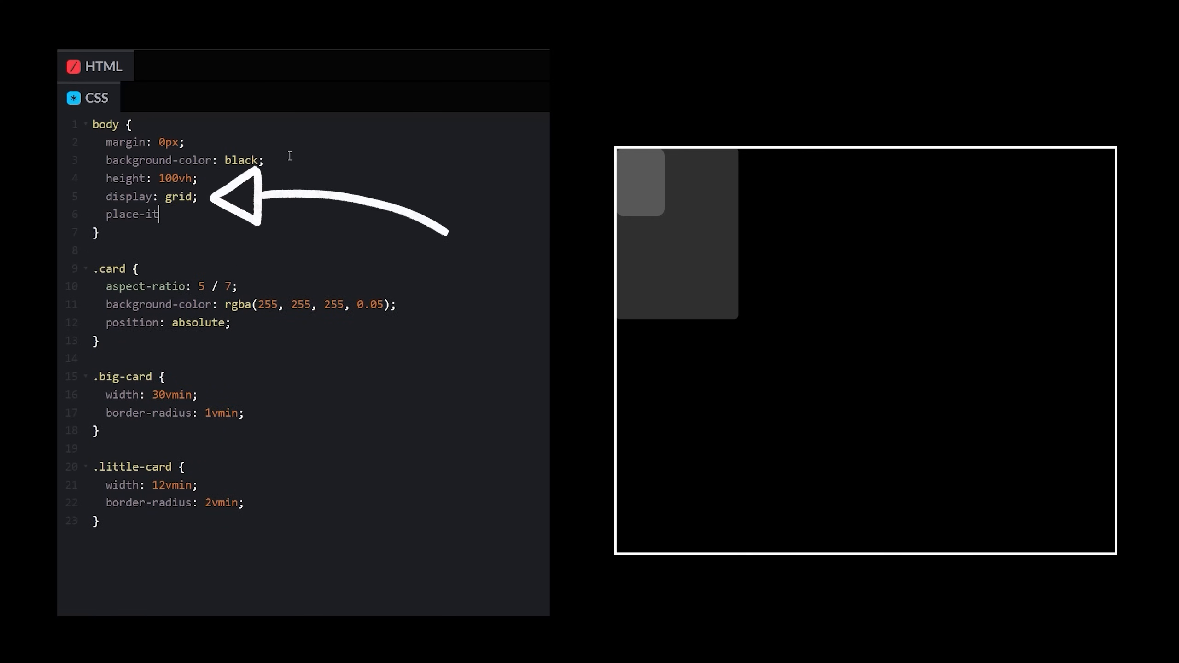
pyautogui.write('ems: center;')
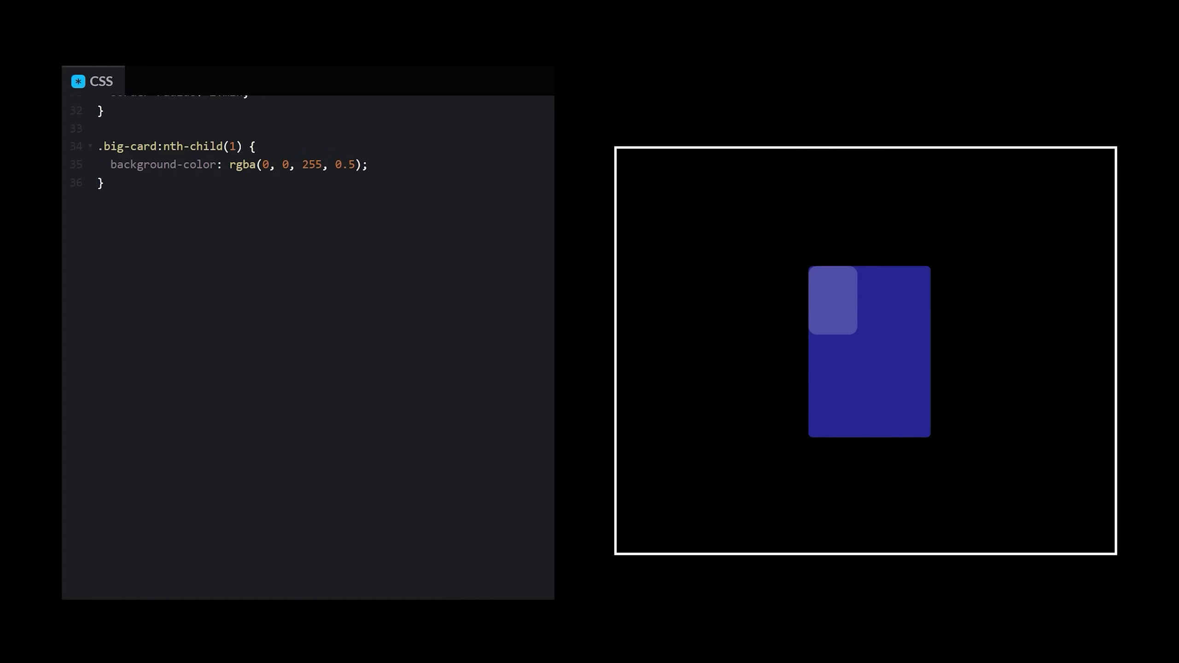
# Step: Transform the first big card translateX(-10%) and rotate the second by 2deg
pyautogui.write('transform: translateX(-10%);')
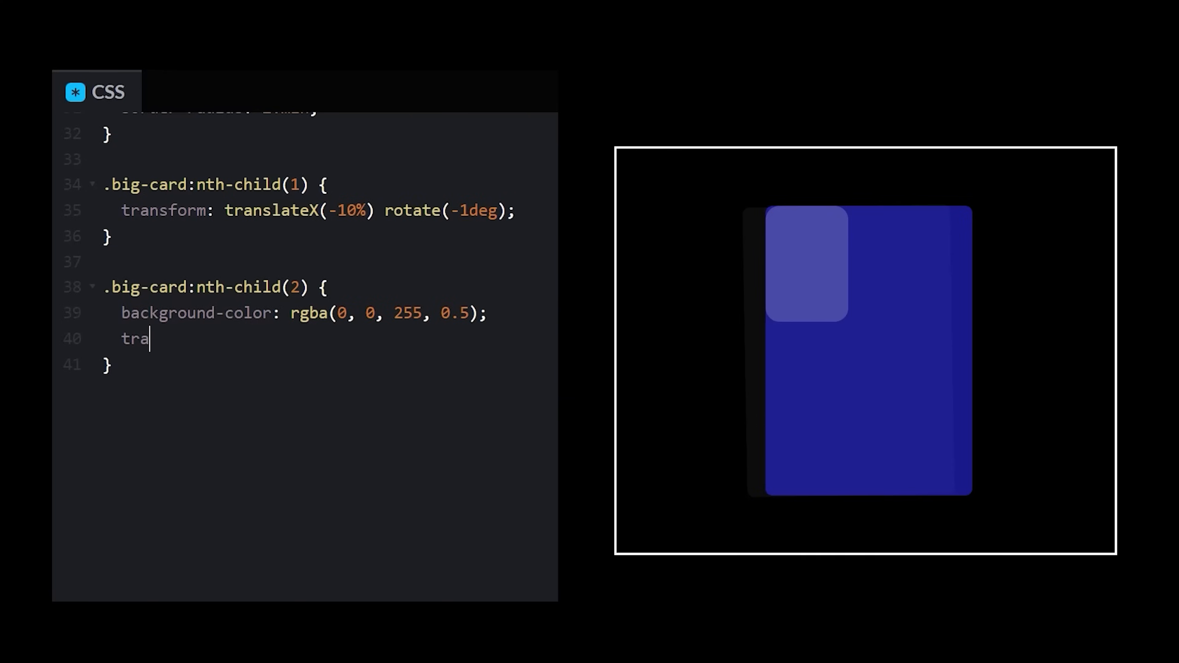
pyautogui.write('nsform: rotate')
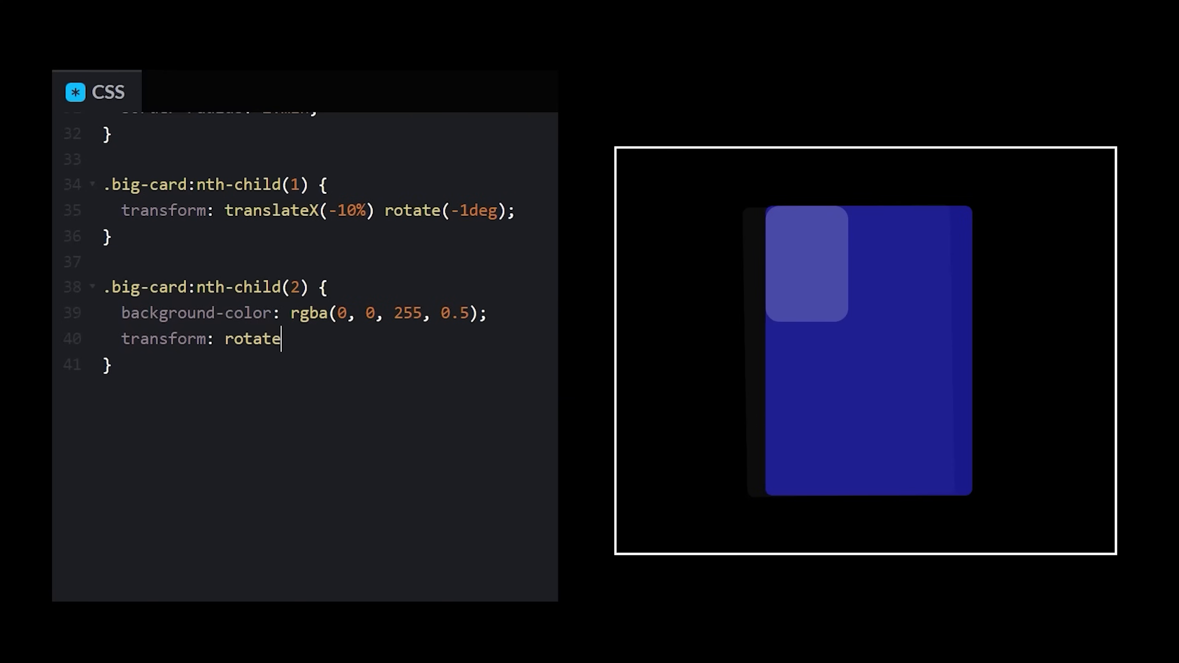
pyautogui.write('(2deg);')
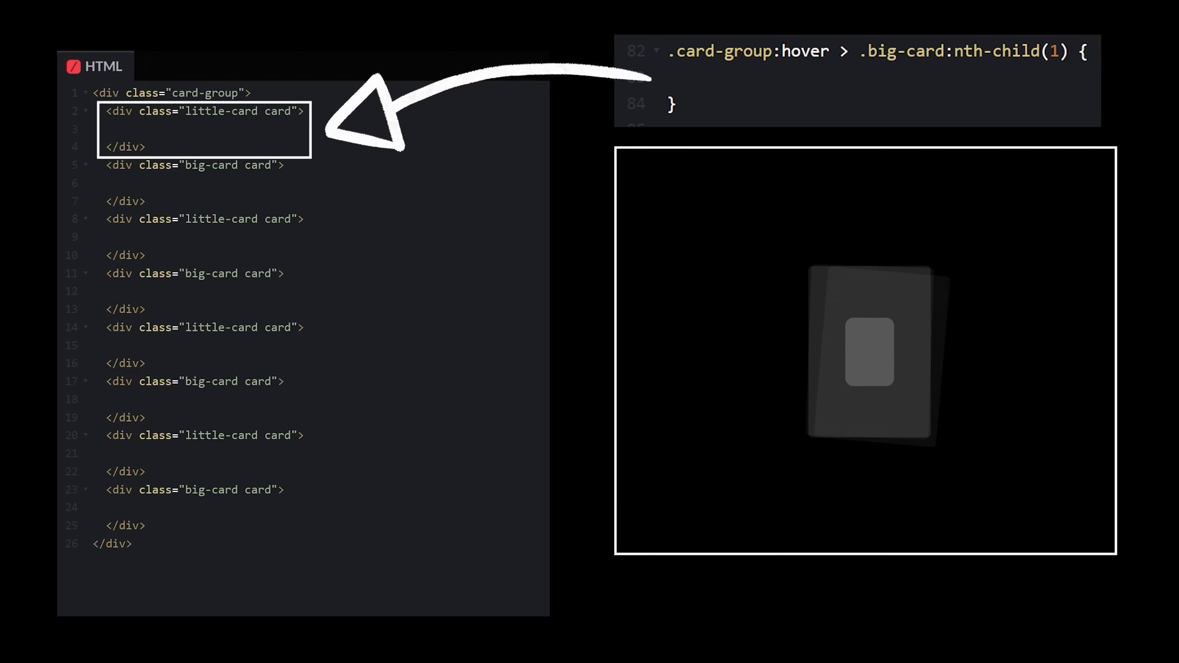
# Step: Place the cursor in the editor to begin the big-card hover rule
pyautogui.click(89, 98)
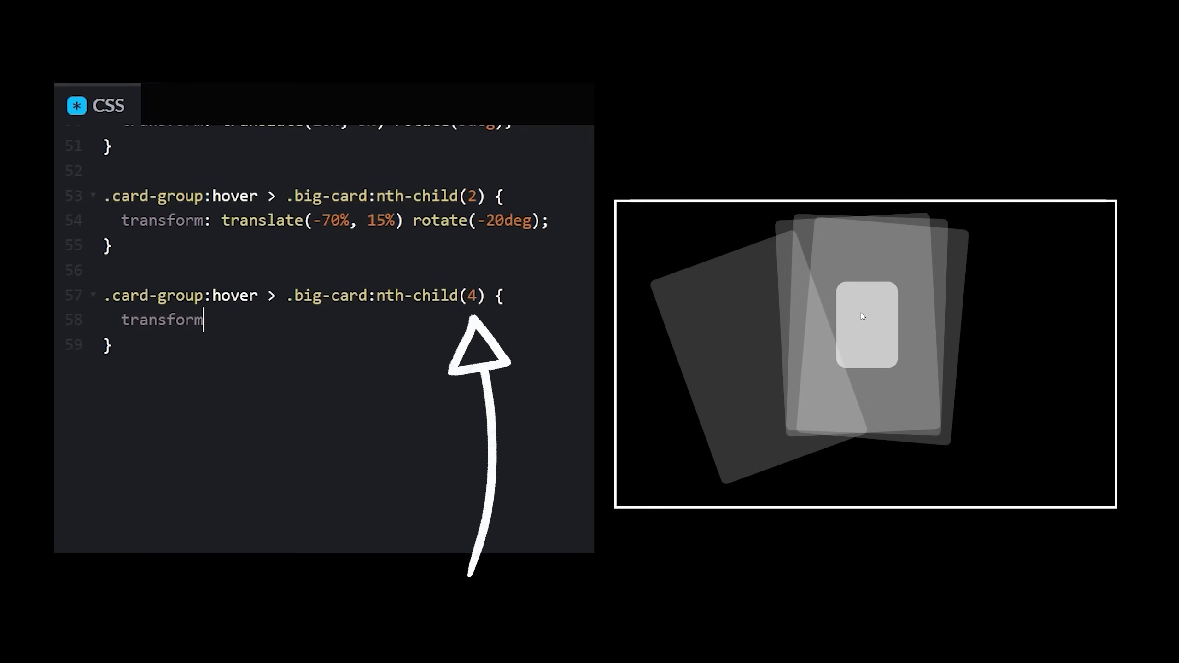
# Step: Set the fourth big card's hover transform to translate(-50%, 5%) rotate(-7.5deg), tweaking a value to 65
pyautogui.write(': translate(-50%, )')
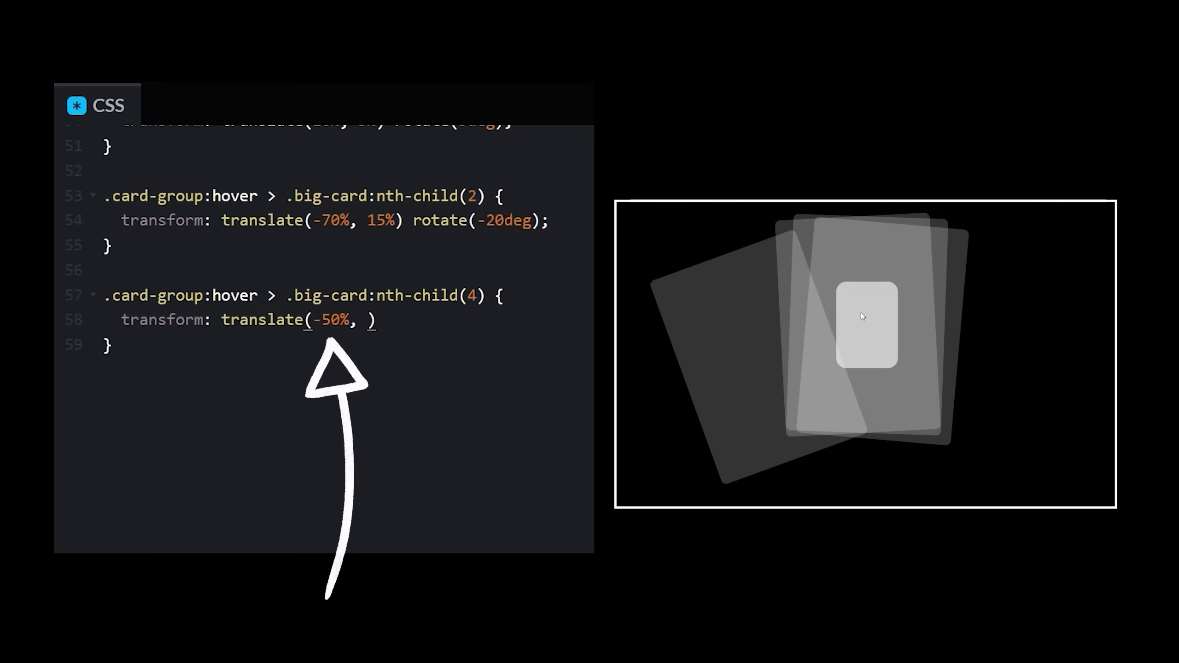
pyautogui.write('5%) rotate;')
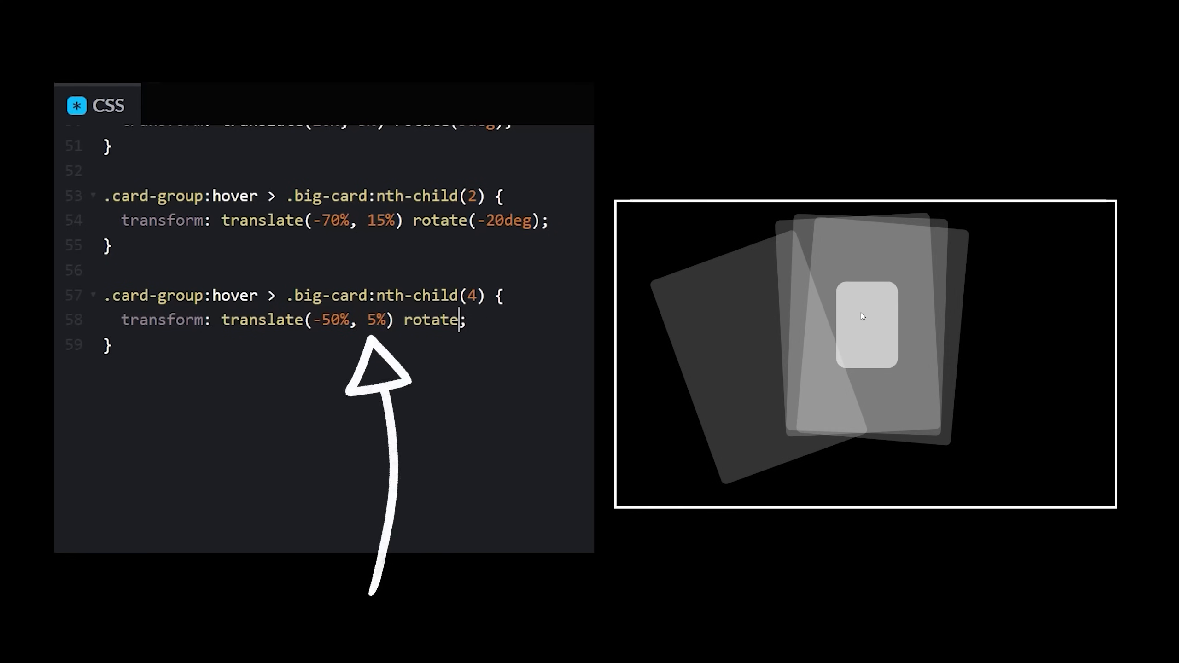
pyautogui.write('(-7.5deg);')
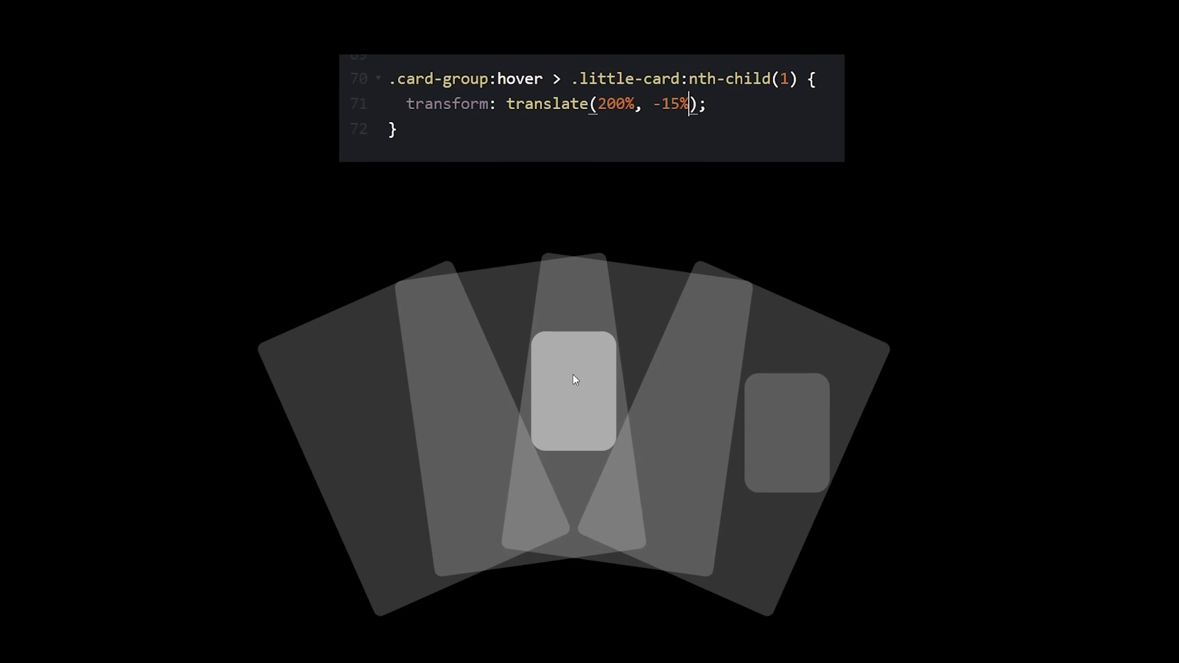
pyautogui.write('65')
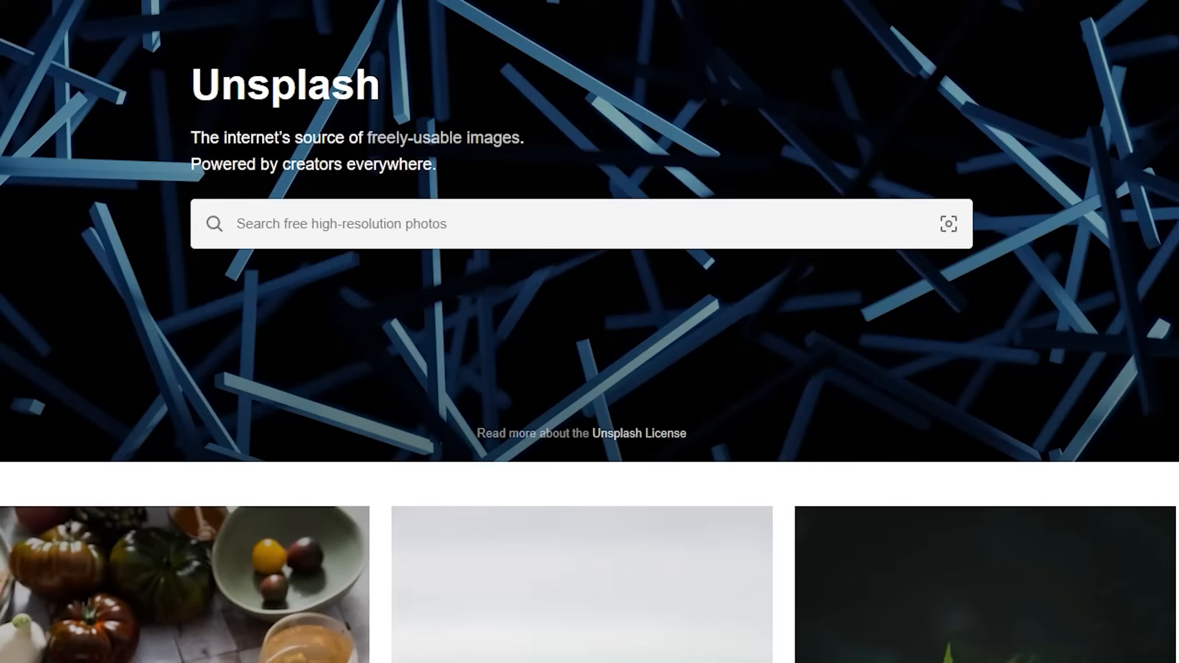
# Step: Search Unsplash for "dogs"
pyautogui.write('dogs')
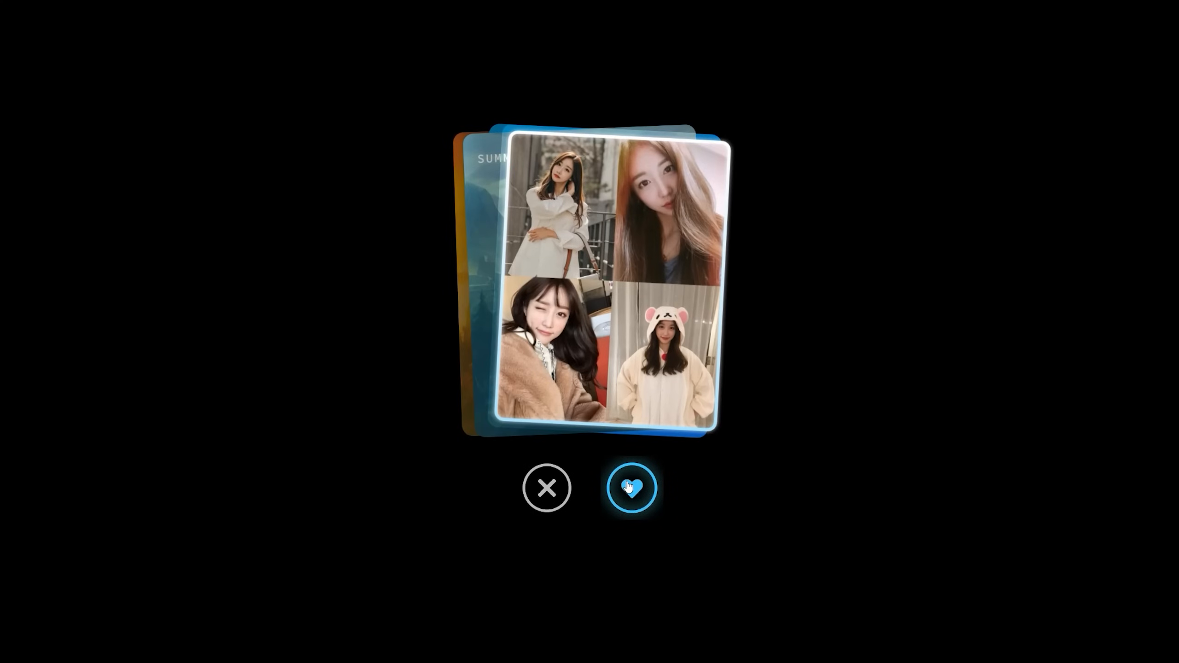
# Step: Use the heart button to advance the demo to the next card group
pyautogui.click(632, 487)
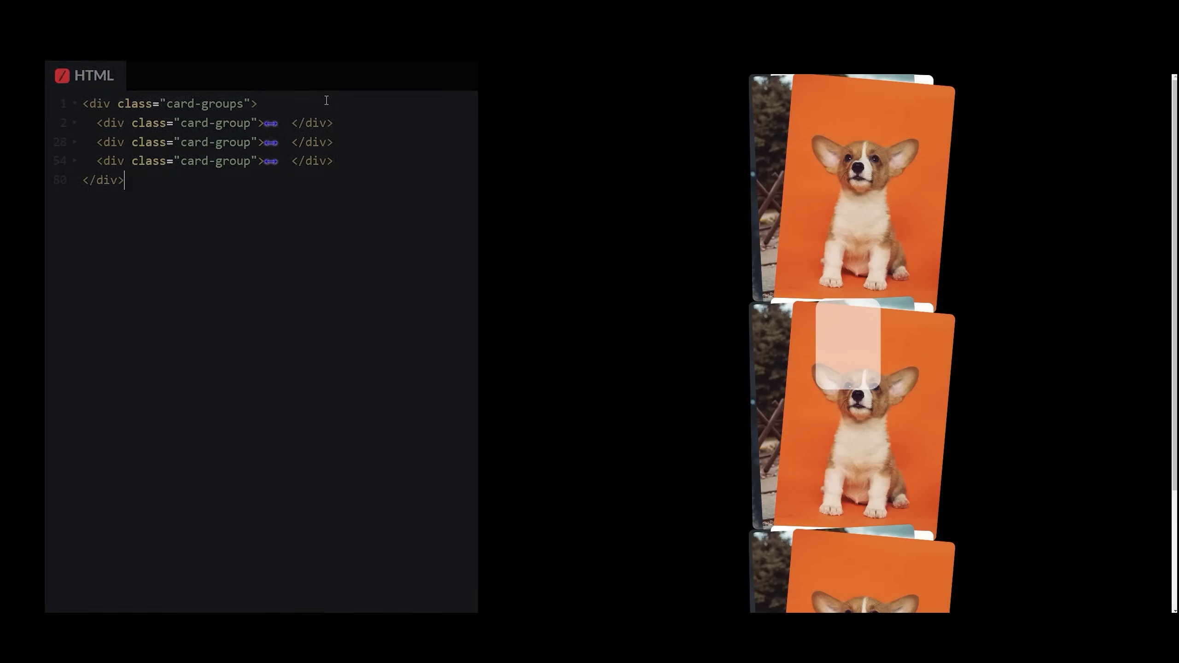
# Step: Add a .card-group rule and begin typing position: absolute inside it
pyautogui.click(99, 87)
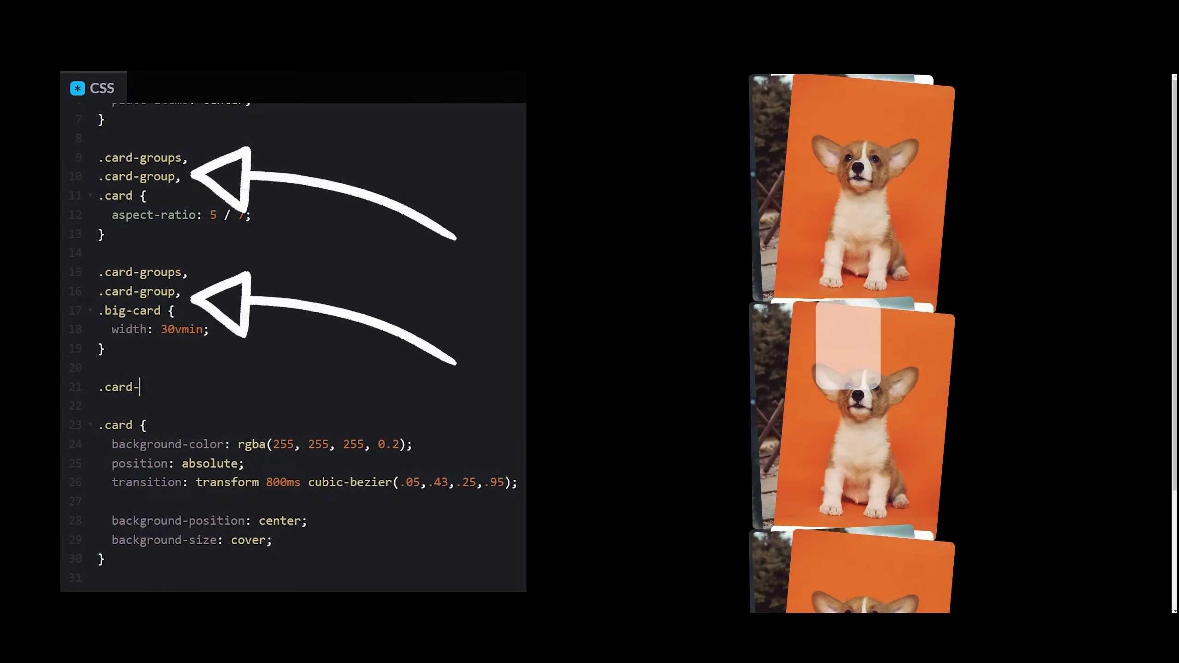
pyautogui.write('group {}')
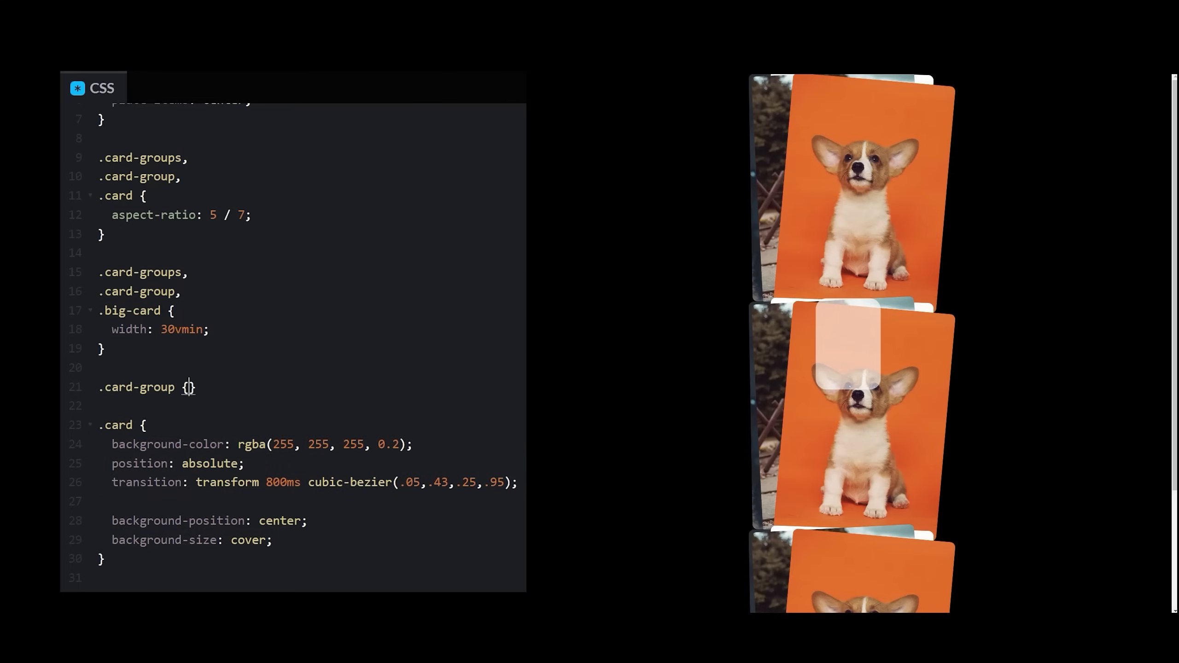
pyautogui.write('position: absolu')
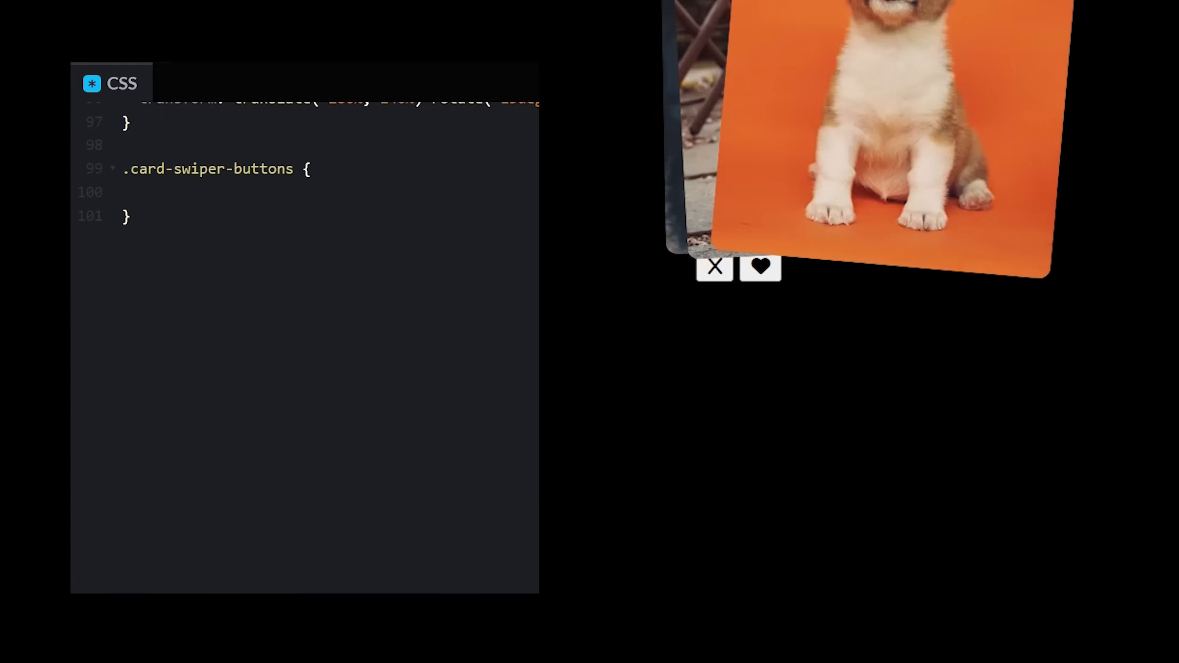
# Step: Style .card-swiper-buttons with margin-top 8vmin, flex, space-around, and a solid rgb(200,200,200) button border
pyautogui.click(138, 193)
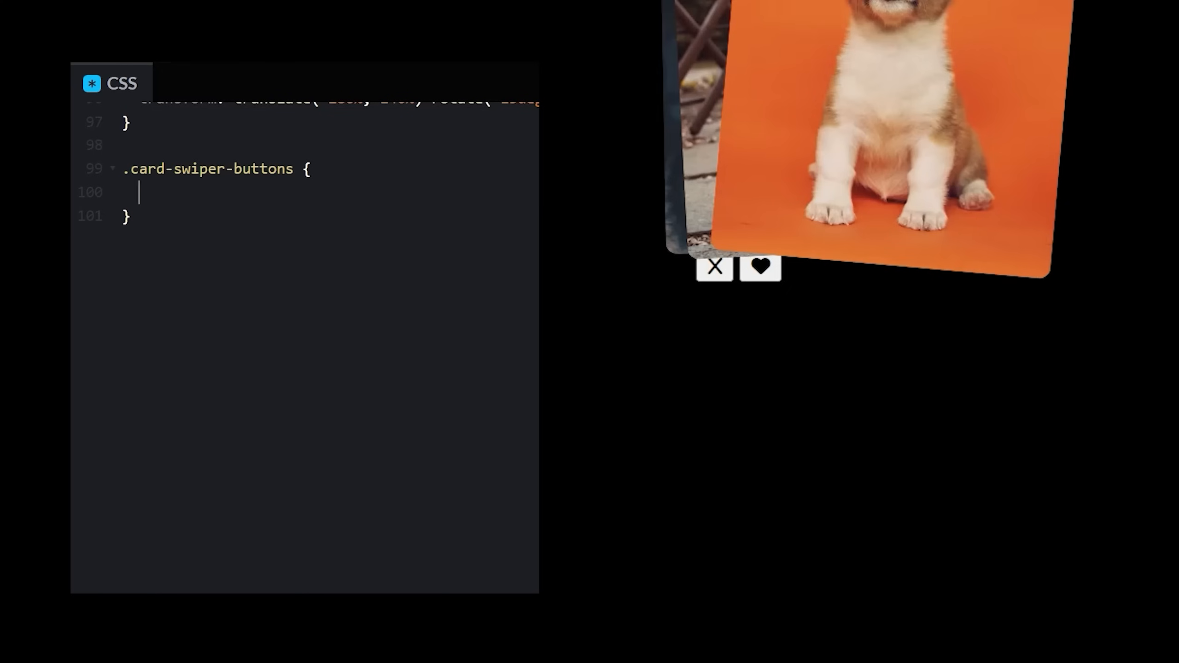
pyautogui.write('margin-top: 8vmin;')
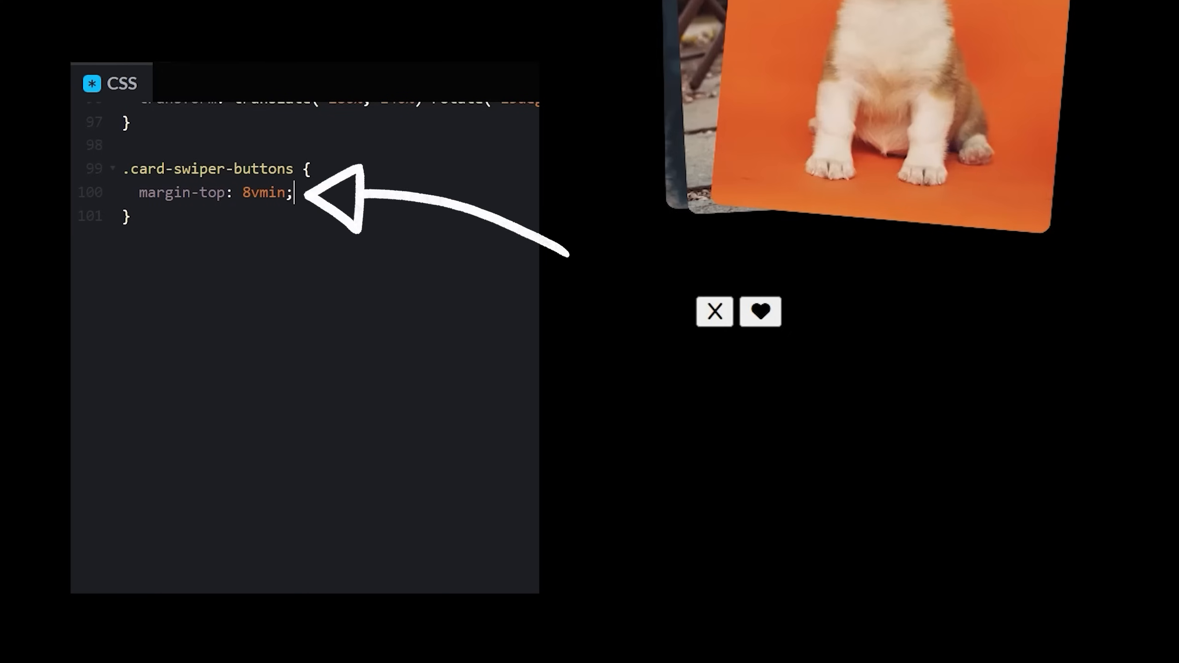
pyautogui.write('display:')
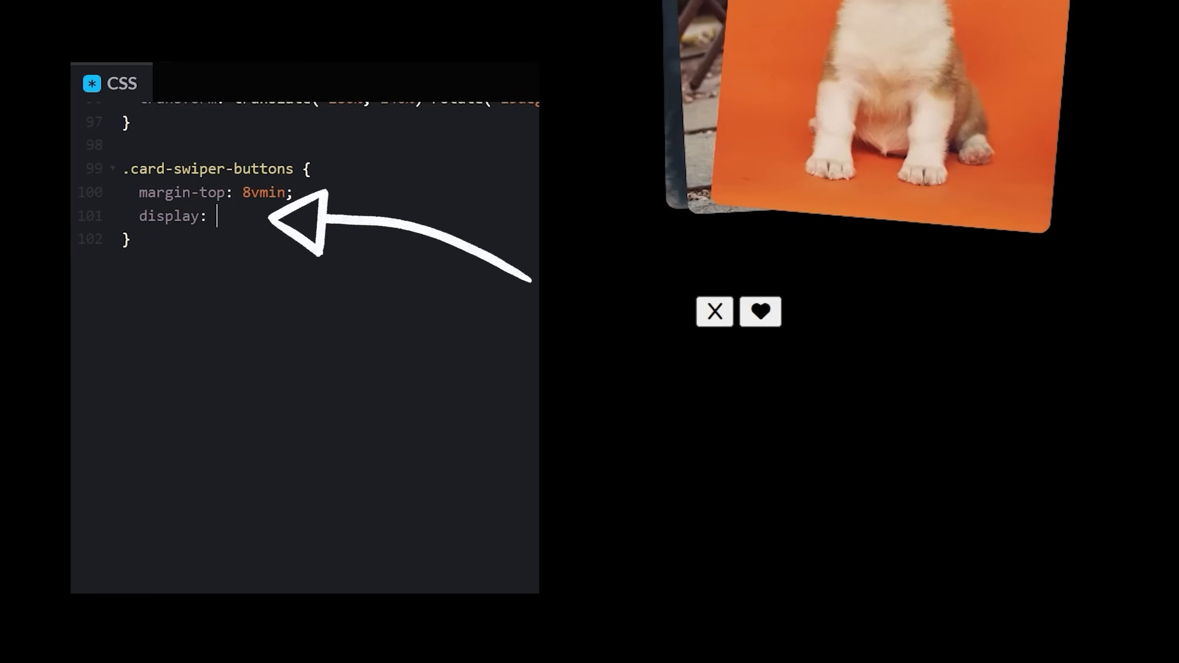
pyautogui.write('flex;')
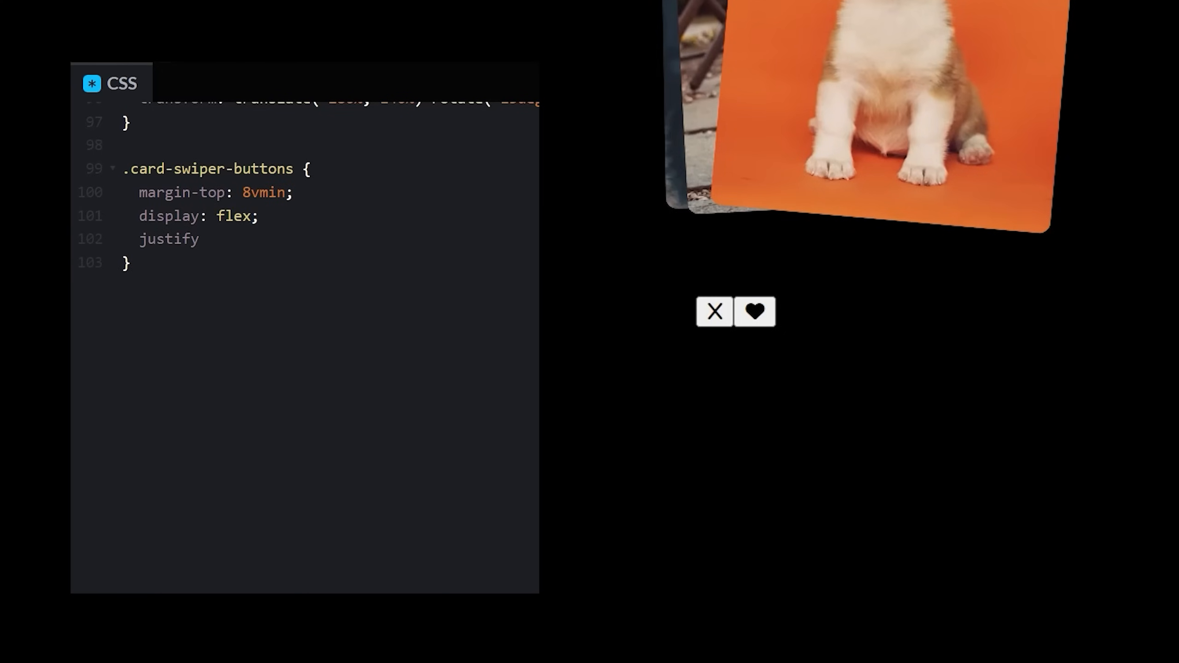
pyautogui.write('-content: space')
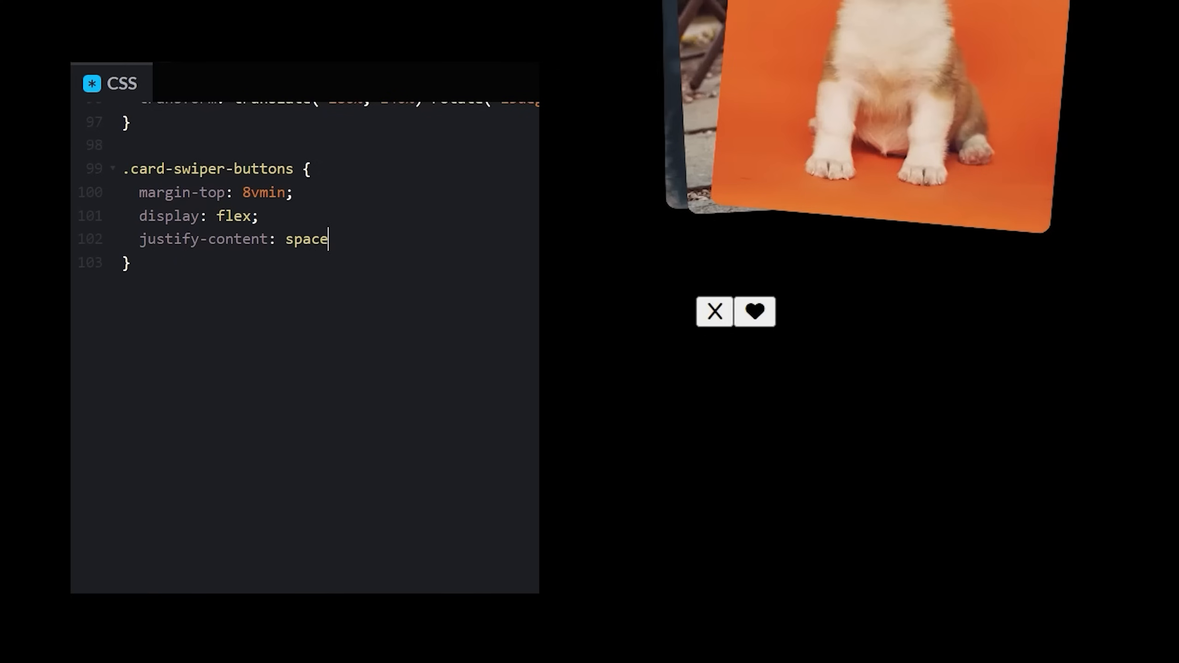
pyautogui.write('-around;')
pyautogui.write('border: 0.4vmin solid r')
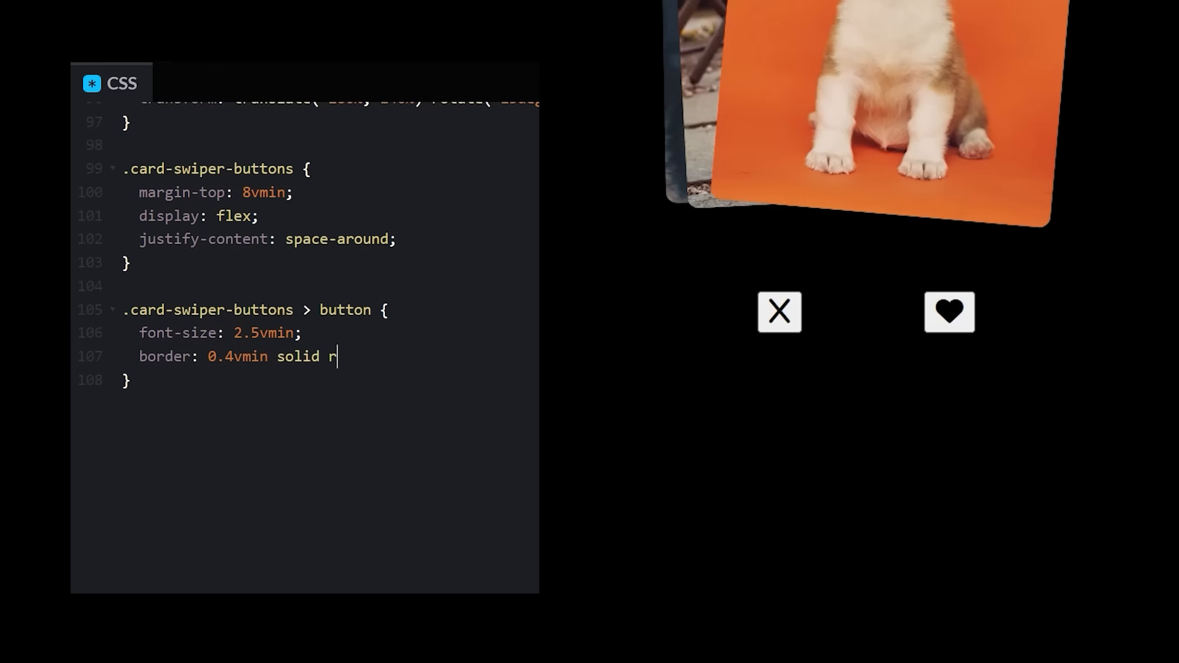
pyautogui.write('gb(200, 200, 200);')
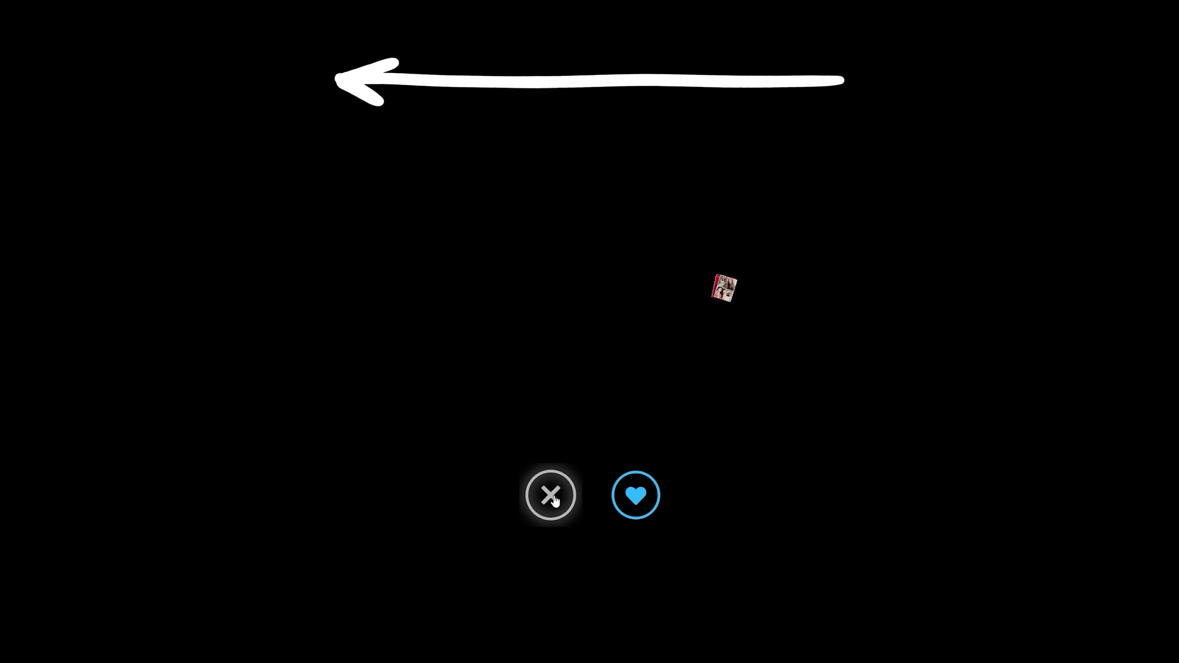
pyautogui.click(635, 495)
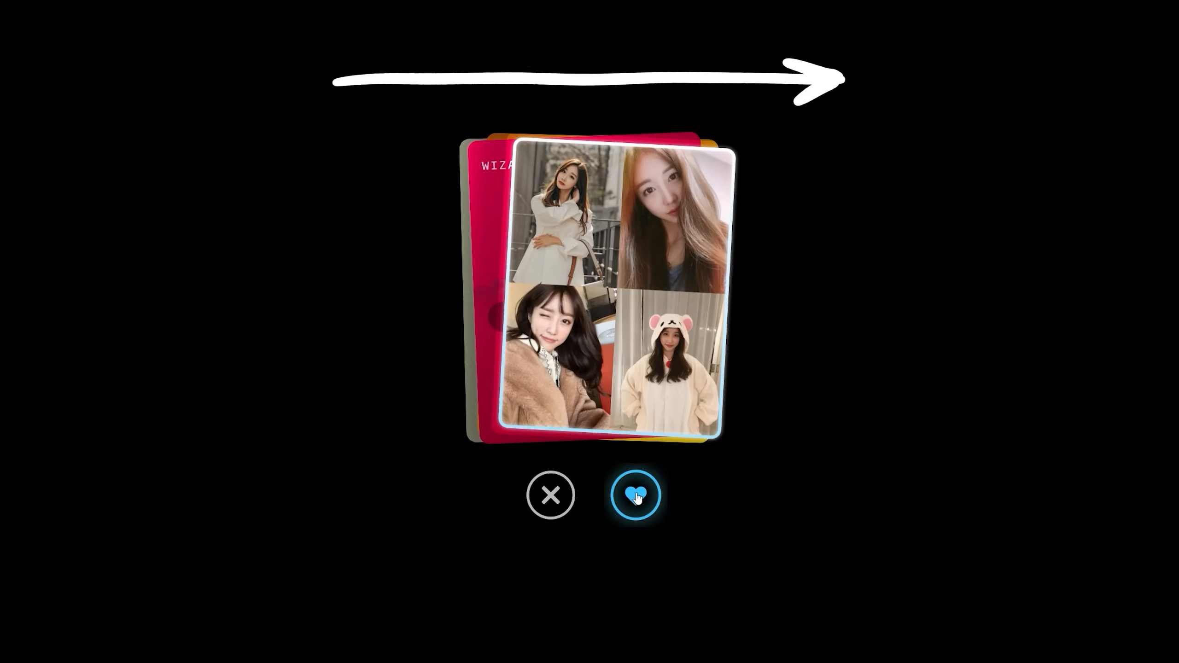
pyautogui.click(636, 494)
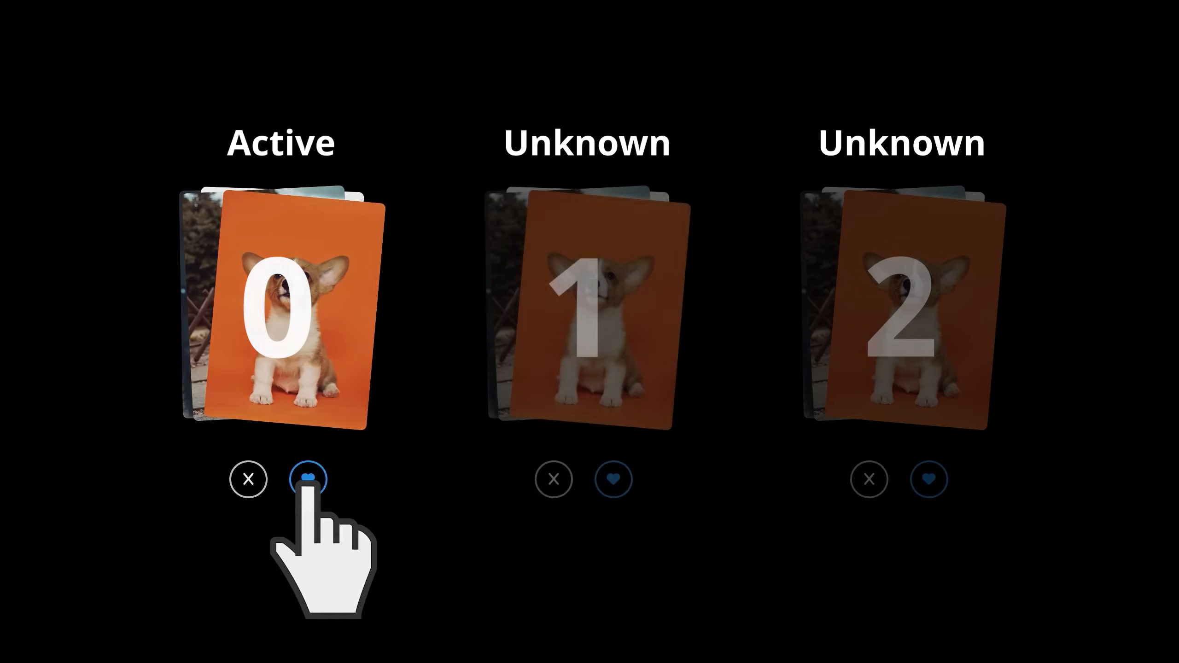
pyautogui.click(307, 479)
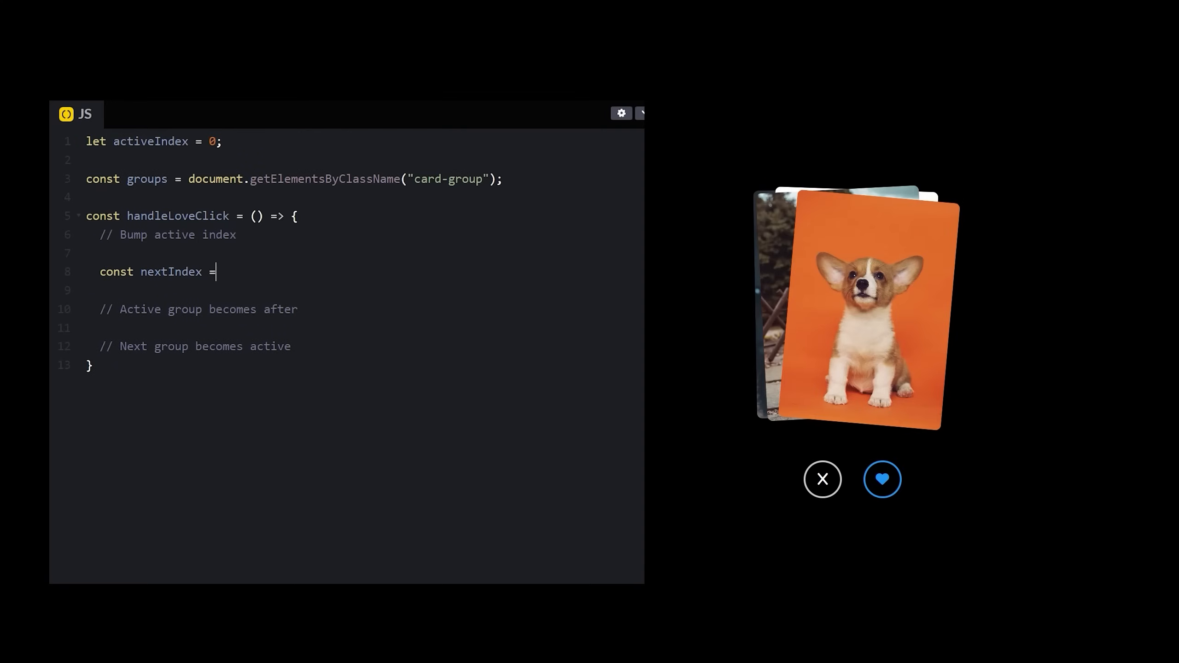
# Step: Compute nextIndex as activeIndex + 1 wrapping to 0, then set activeIndex = nextIndex
pyautogui.write('activeIndex + 1 <= groups.length')
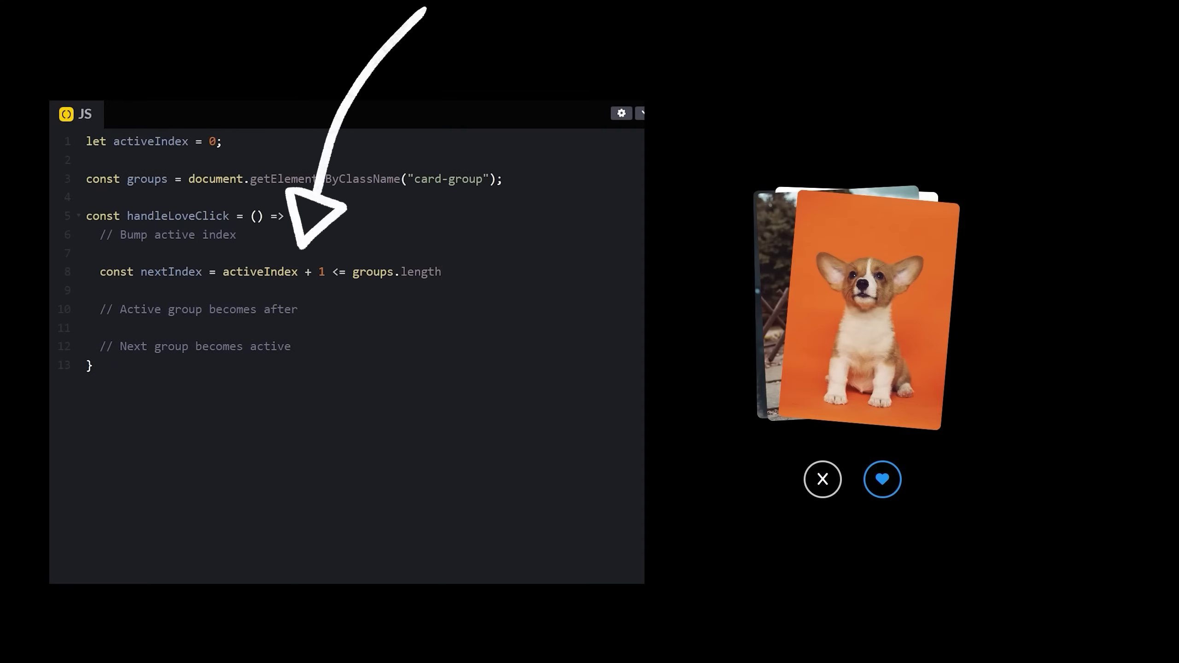
pyautogui.write('- 1 ? activeIndex + 1 : 0;')
pyautogui.write('nextGroup.dataset.status = "active";')
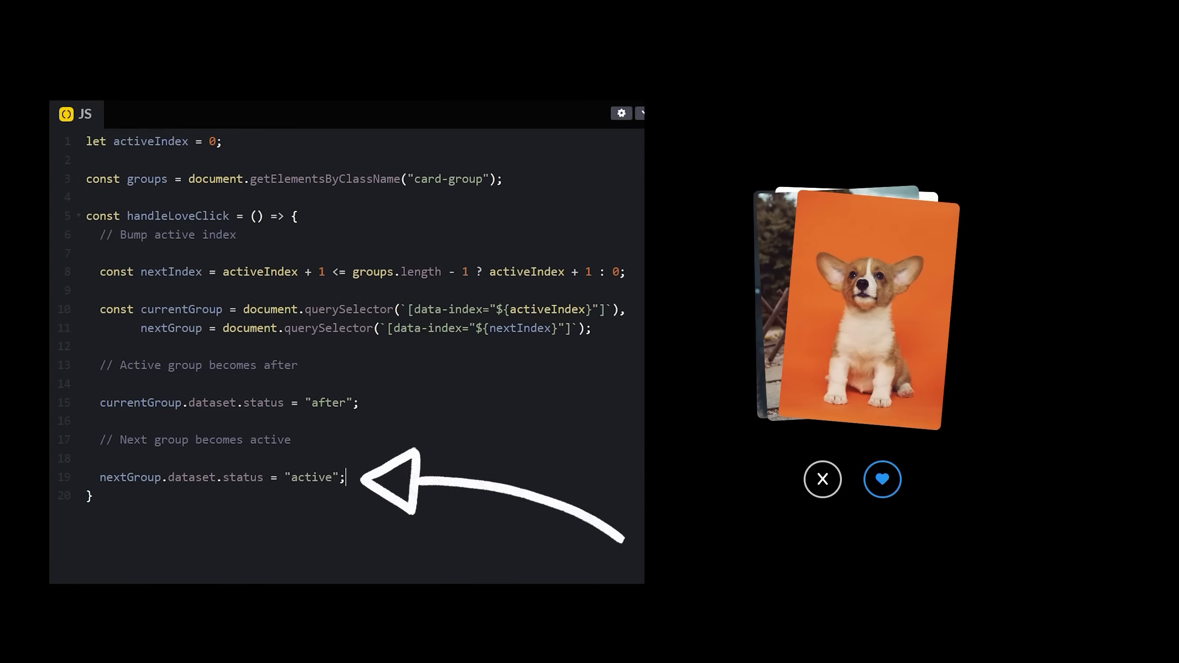
pyautogui.write('activeIndex = nextIndex;')
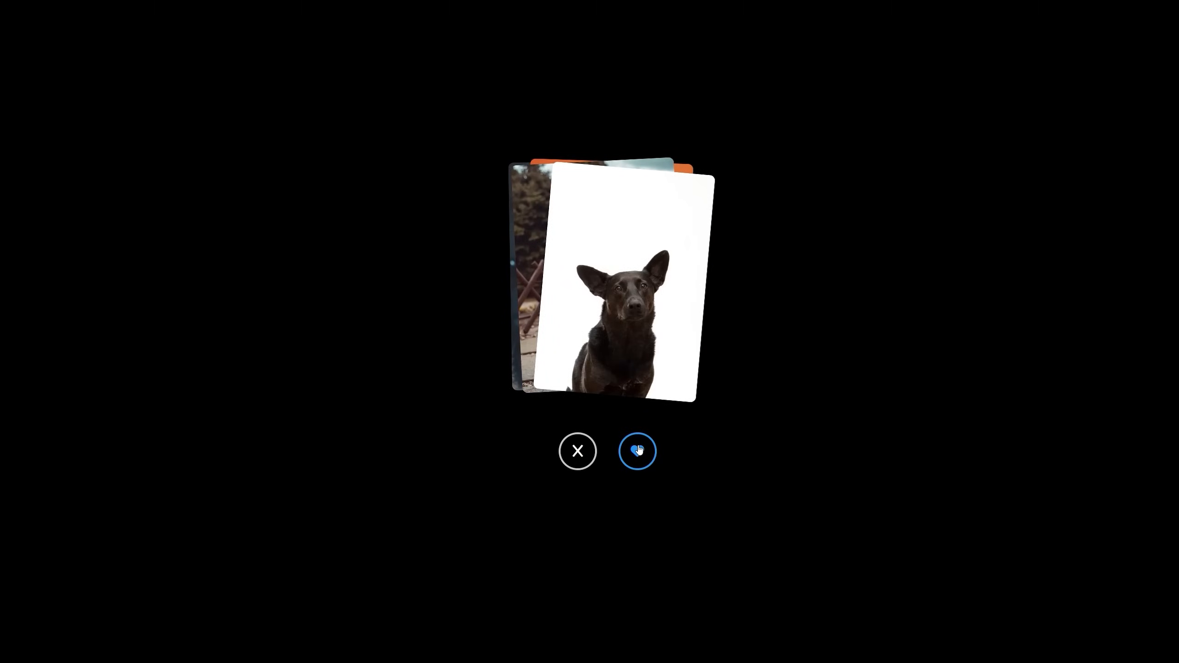
# Step: Use the heart button twice to cycle the preview forward through the dog card groups
pyautogui.click(637, 451)
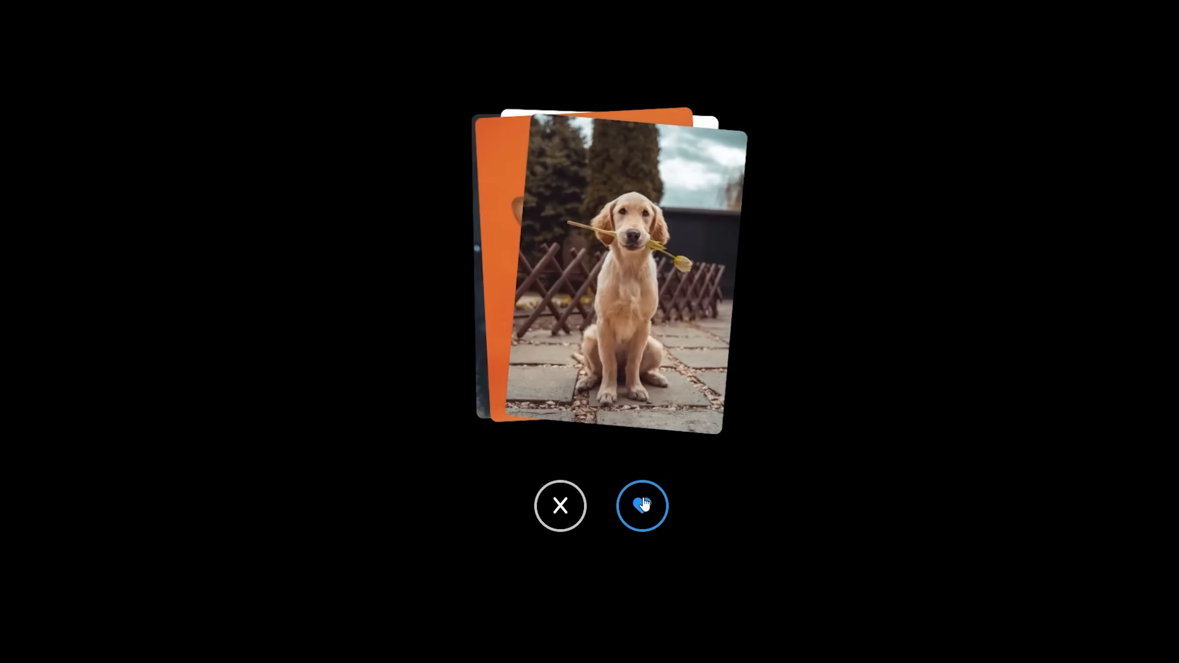
pyautogui.click(642, 506)
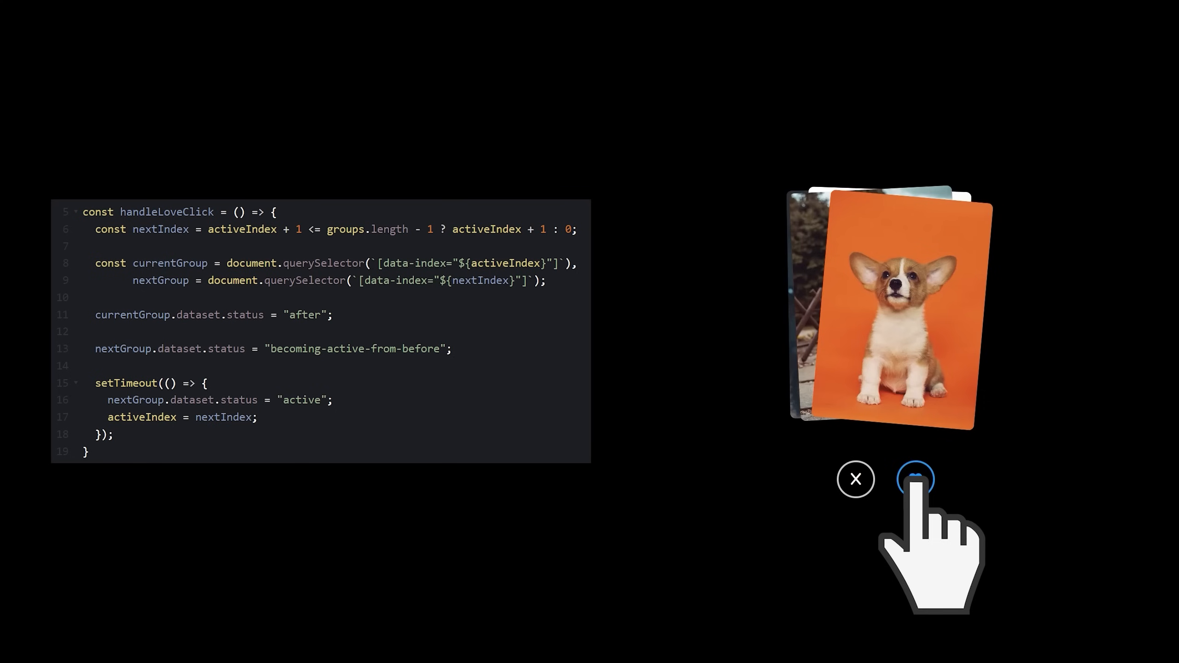
pyautogui.click(915, 479)
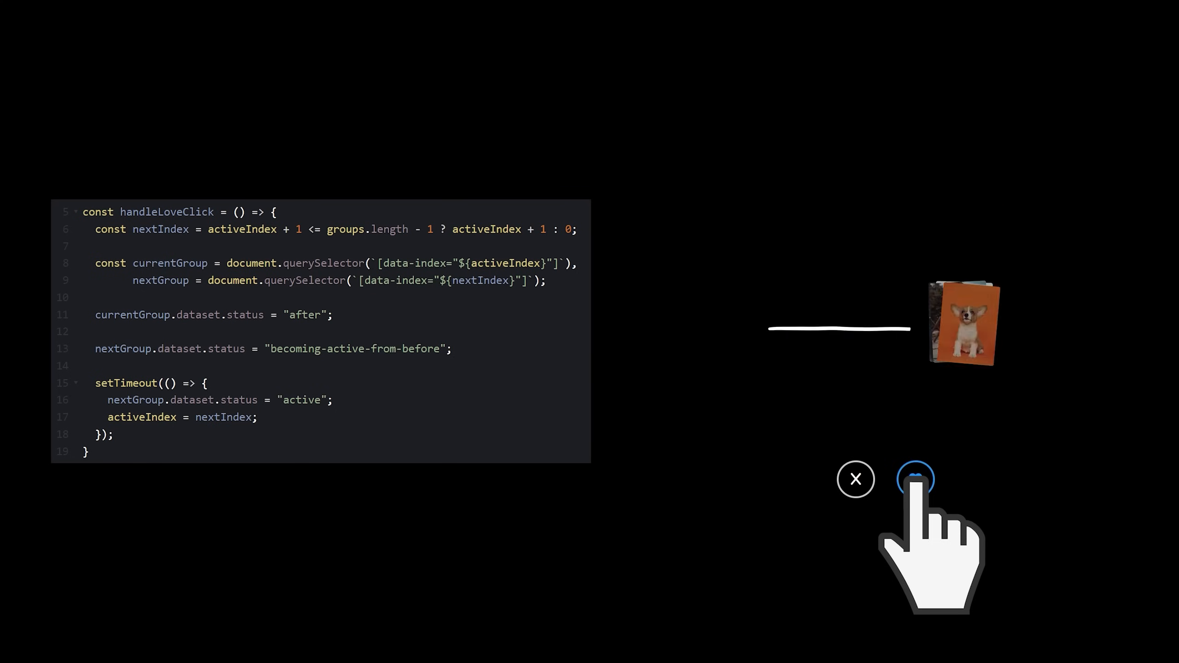
pyautogui.click(915, 480)
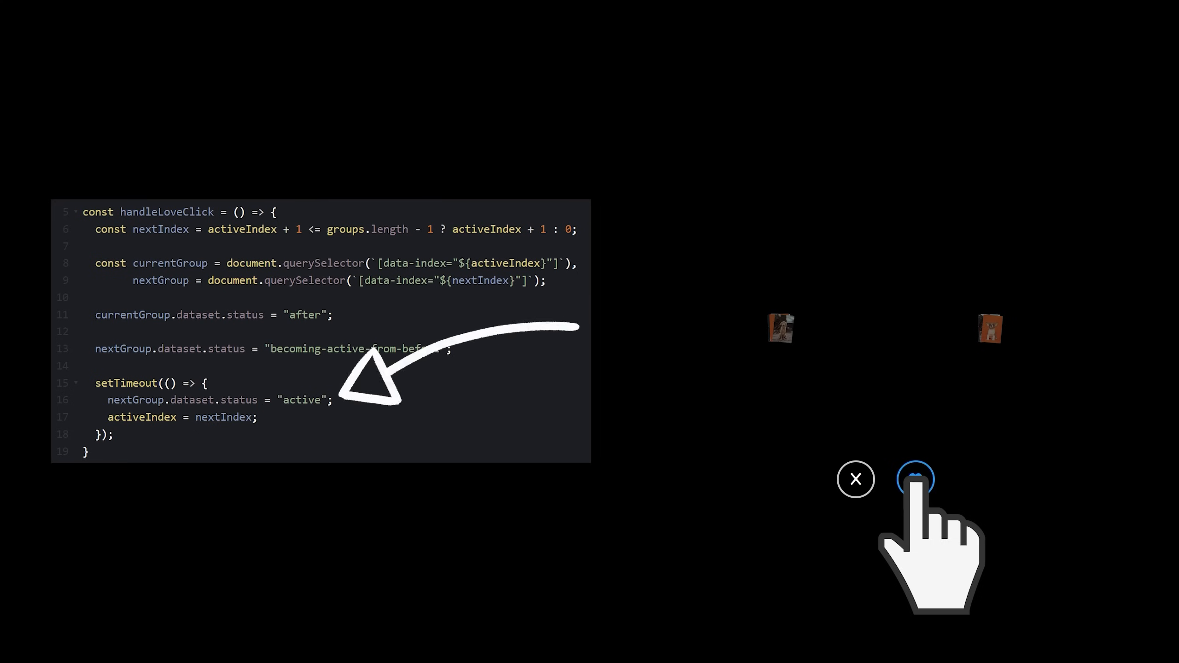
pyautogui.click(916, 479)
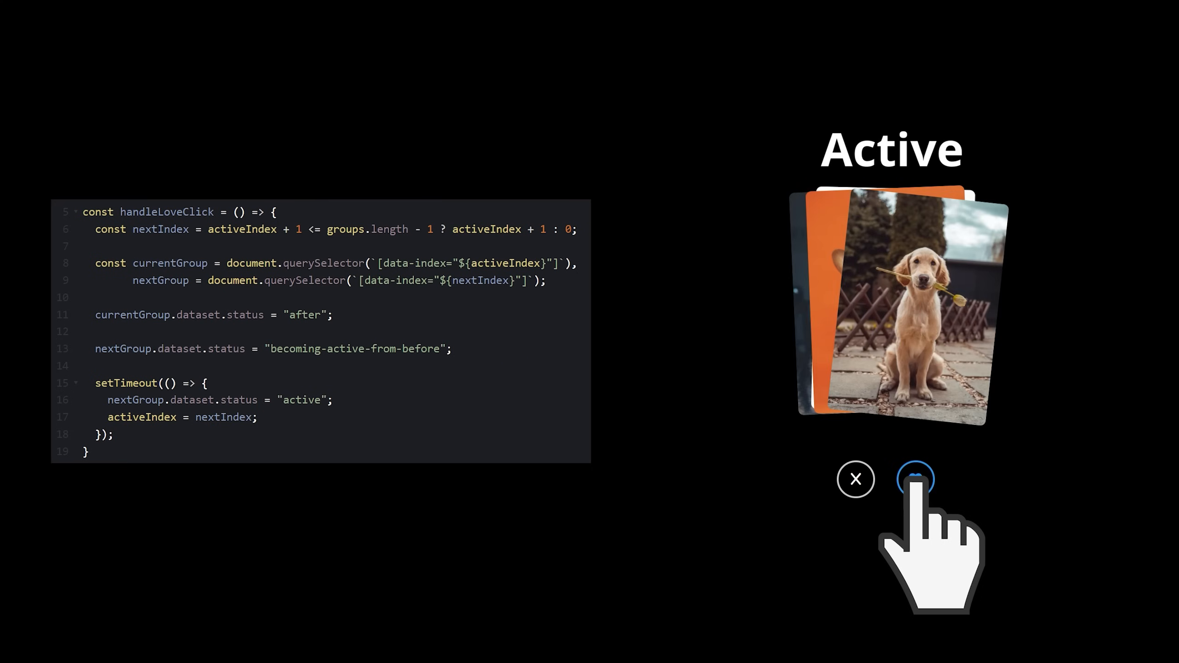
pyautogui.click(915, 479)
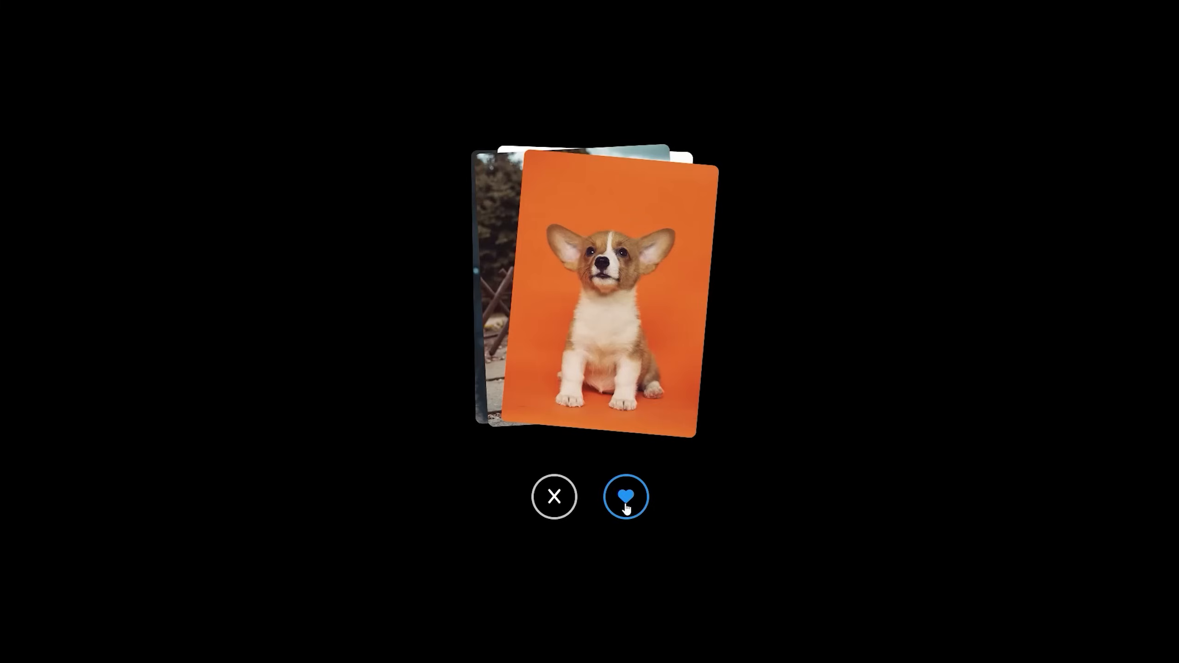
# Step: Advance through the card groups repeatedly to watch the 300ms delayed transition
pyautogui.click(625, 498)
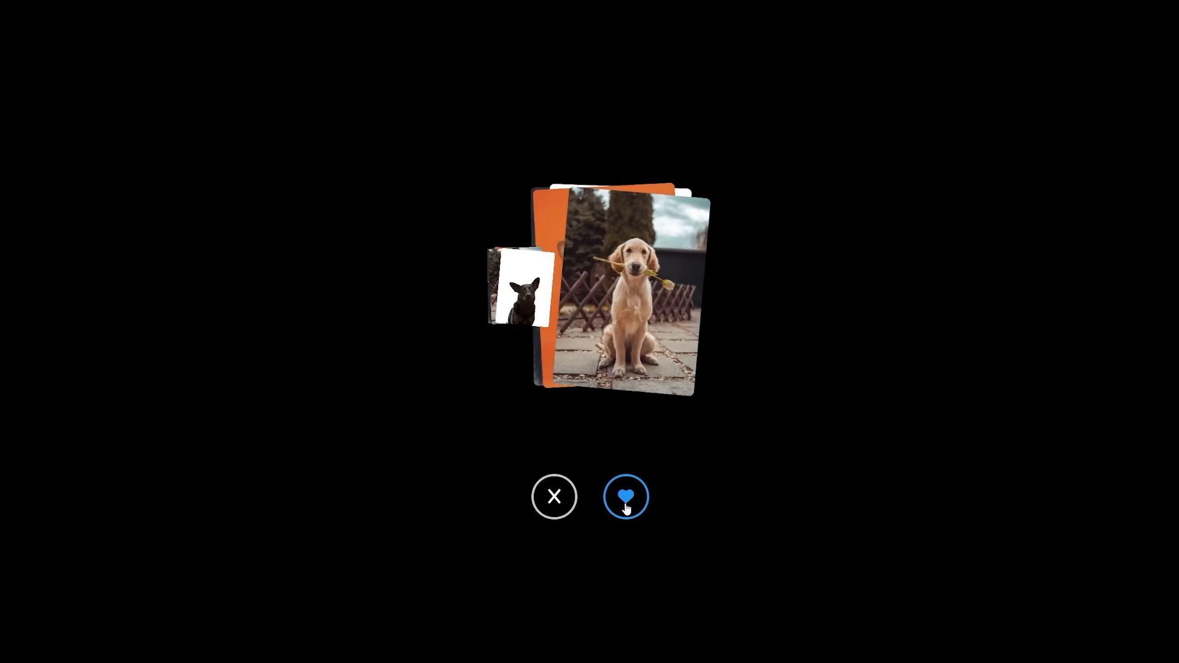
pyautogui.click(626, 497)
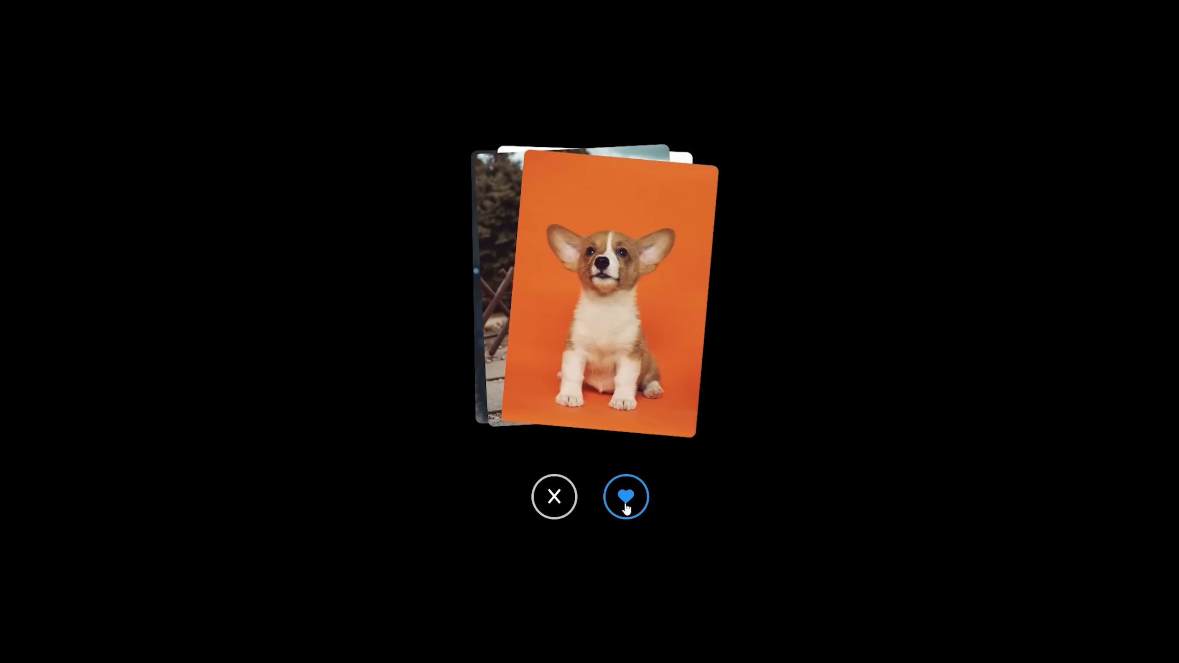
pyautogui.click(625, 497)
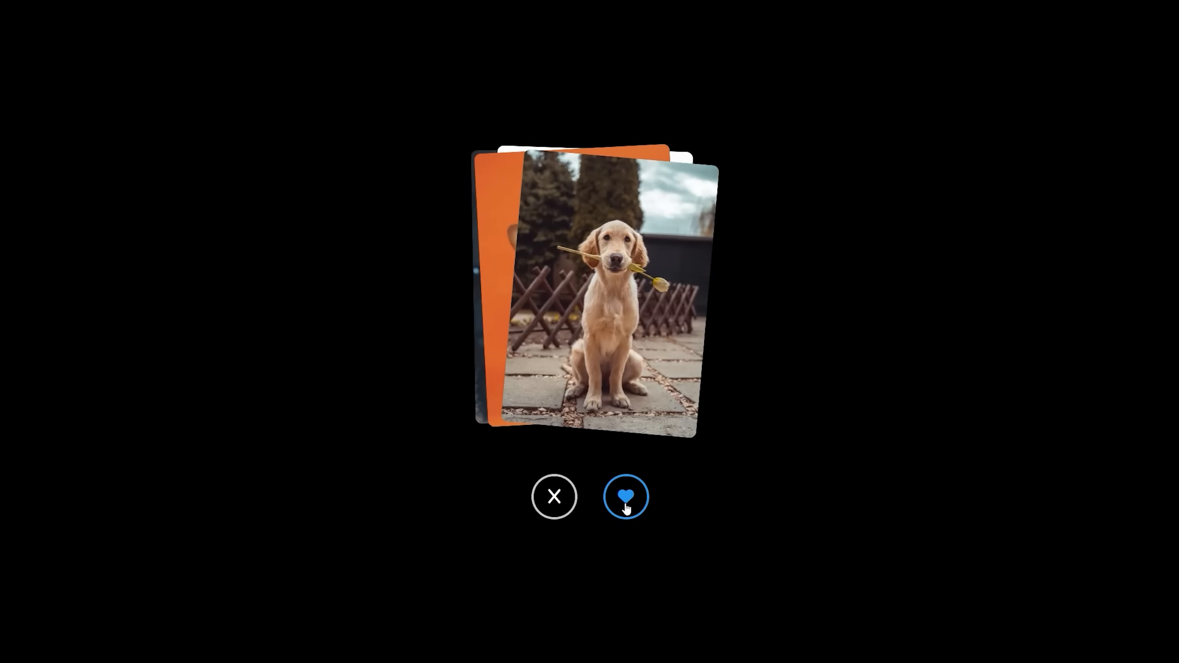
pyautogui.click(625, 497)
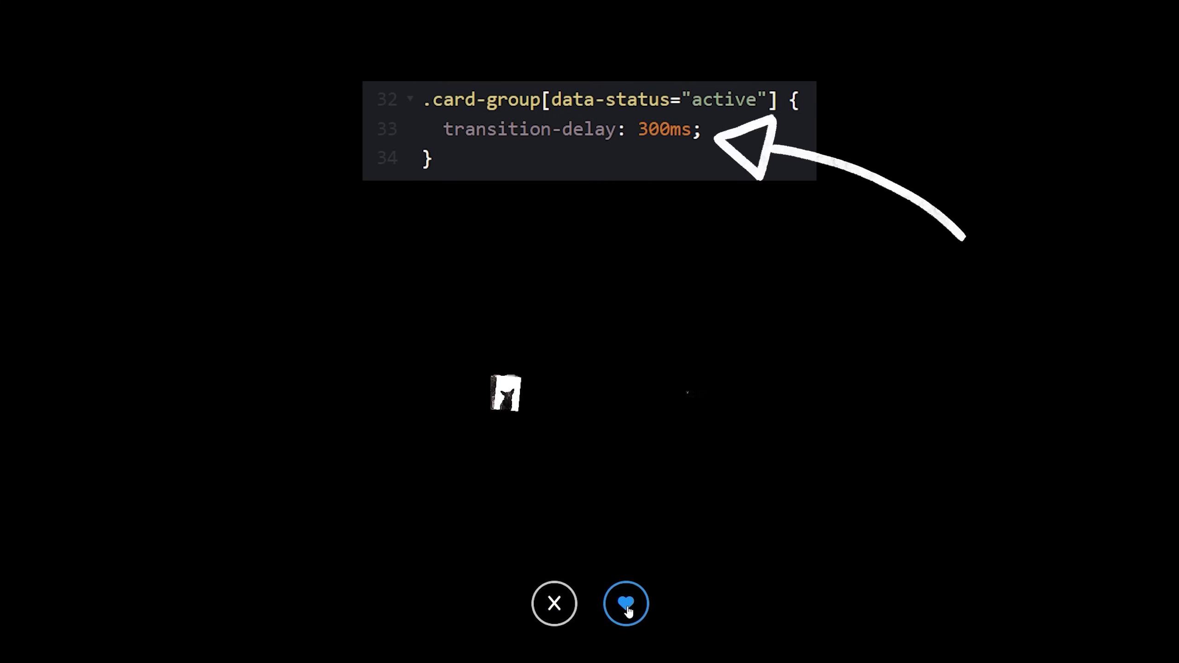
pyautogui.click(626, 603)
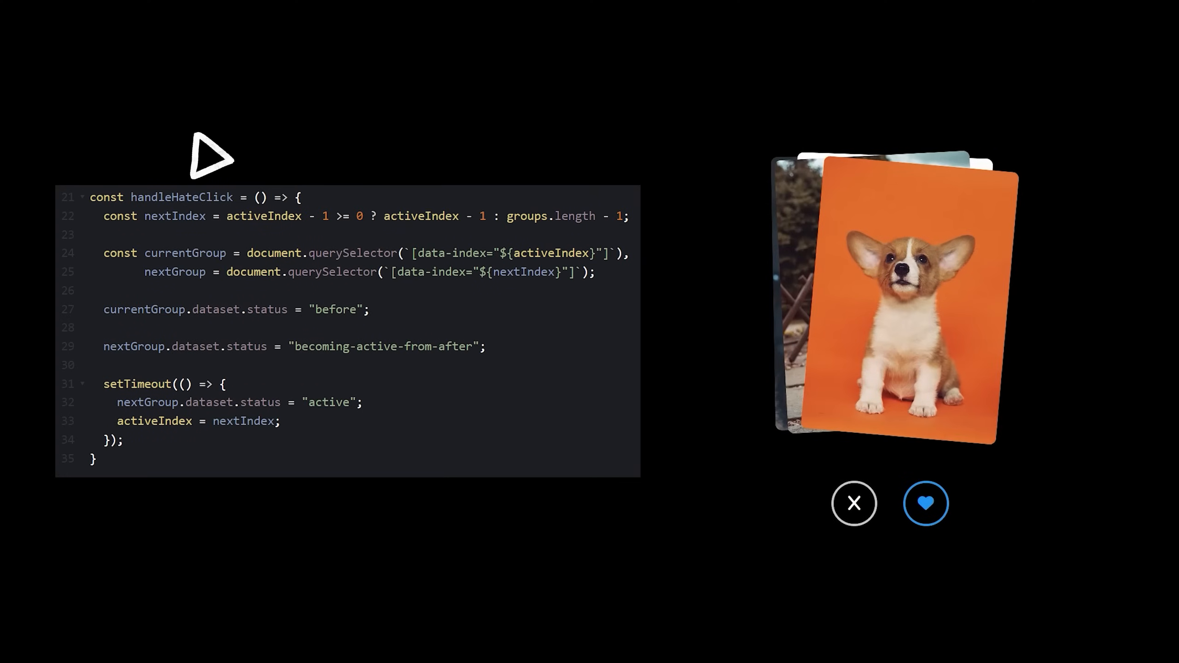
# Step: Step backward with the X button through the black dog, golden retriever, and corgi stacks
pyautogui.click(854, 503)
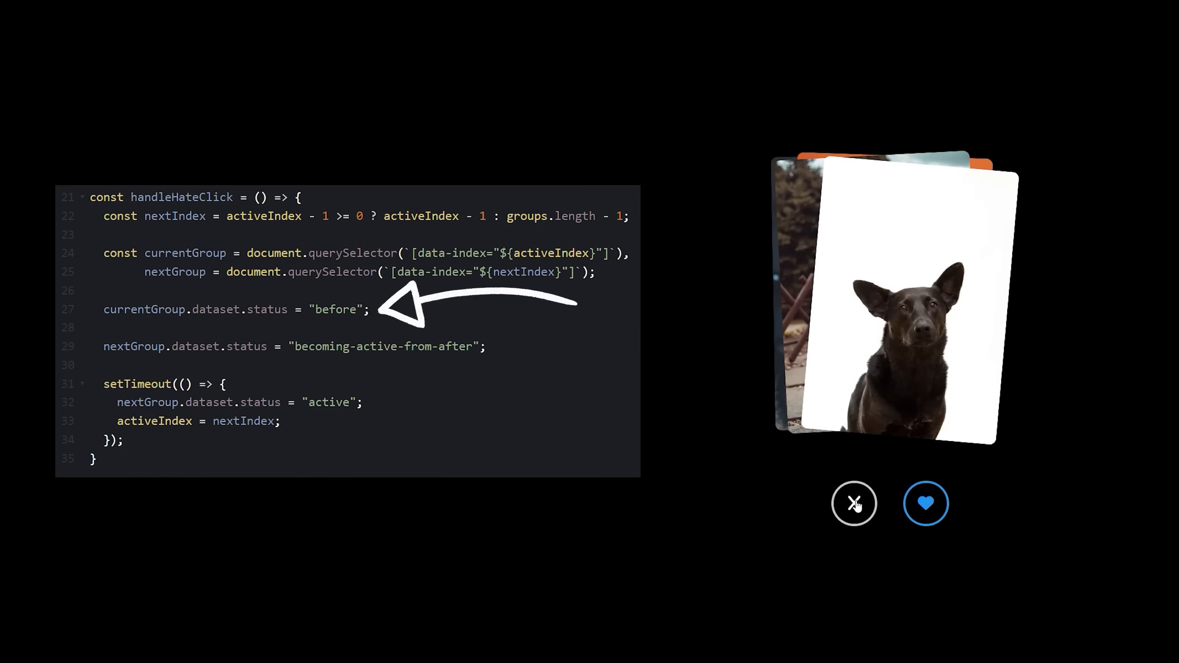
pyautogui.click(854, 503)
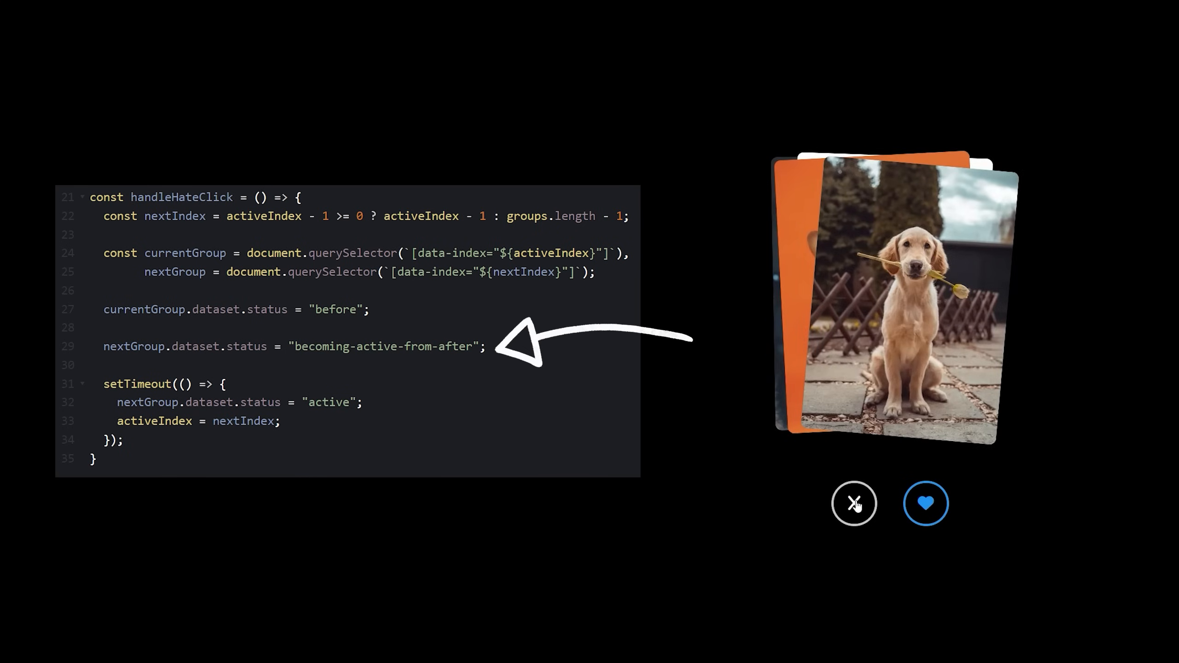
pyautogui.click(854, 503)
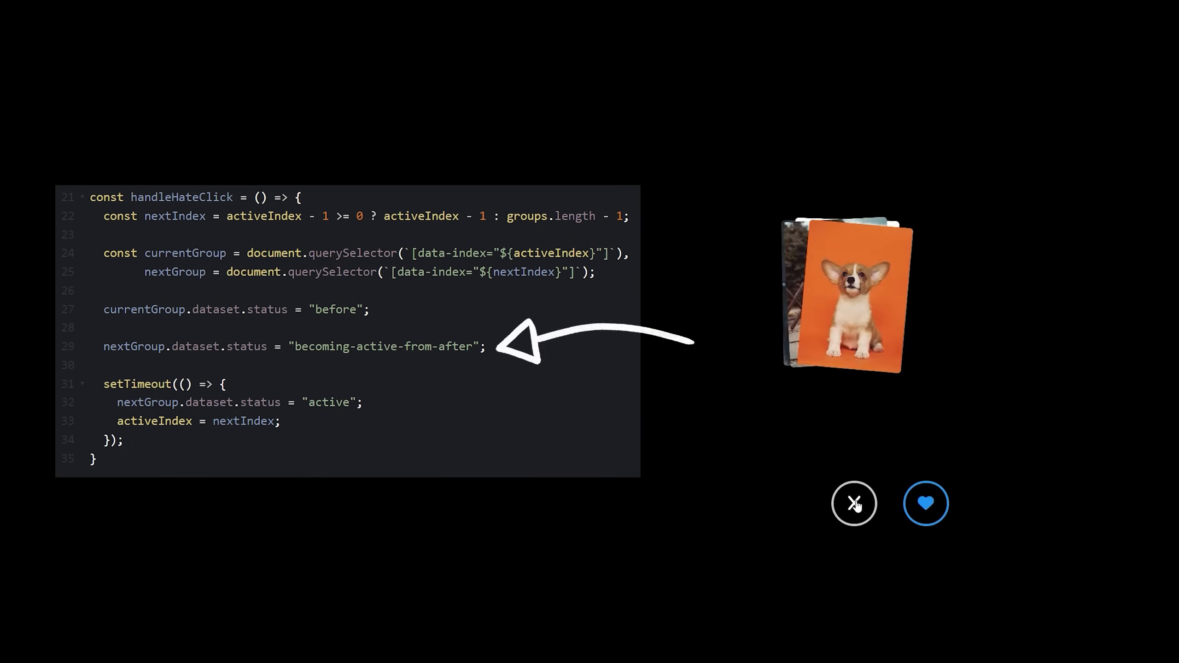